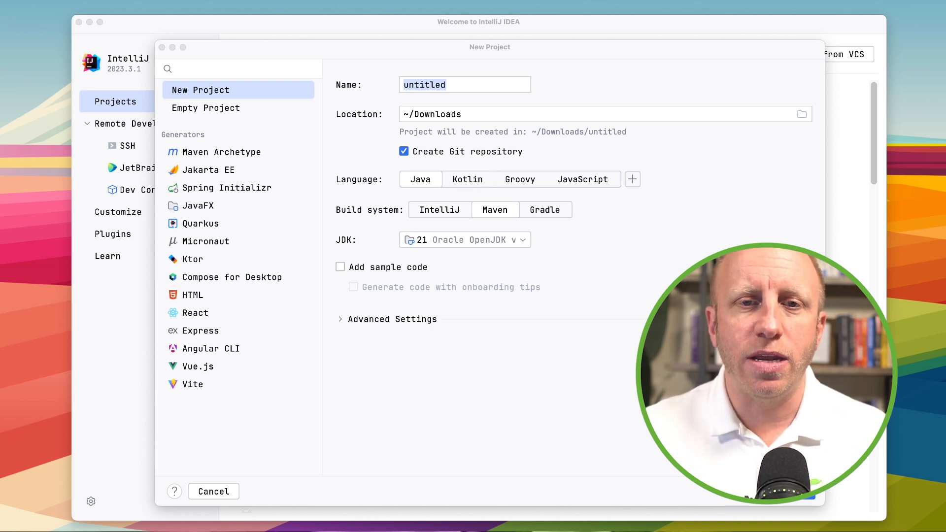
Name the new Maven project prim-vs-ref and expand Advanced Settings to check group ID dev.danvega
{"action": "left_click", "coordinate": [465, 84]}
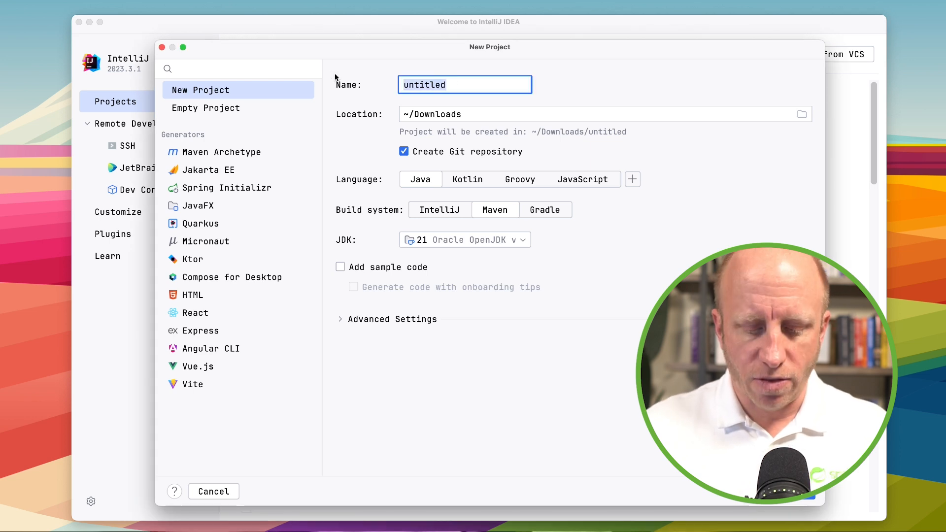
{"action": "type", "text": "prim"}
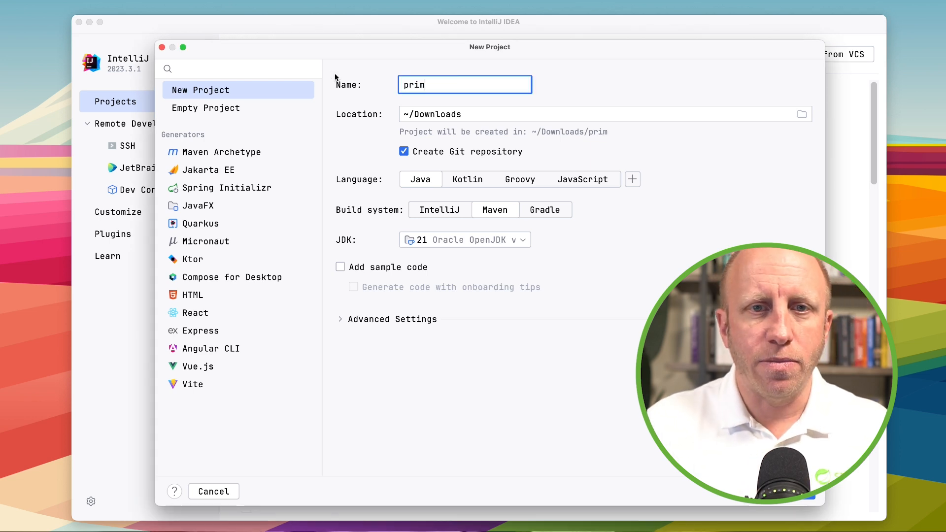
{"action": "type", "text": "-vs-ref"}
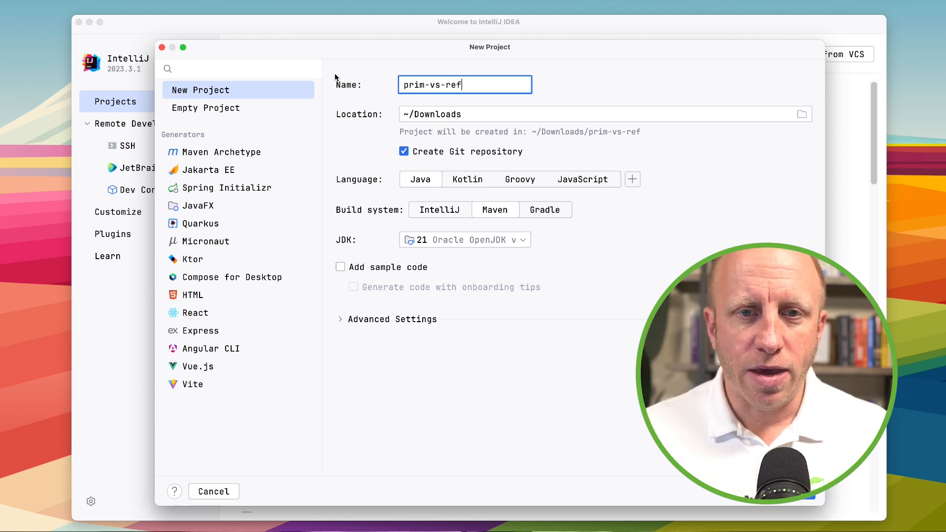
{"action": "left_click", "coordinate": [391, 319]}
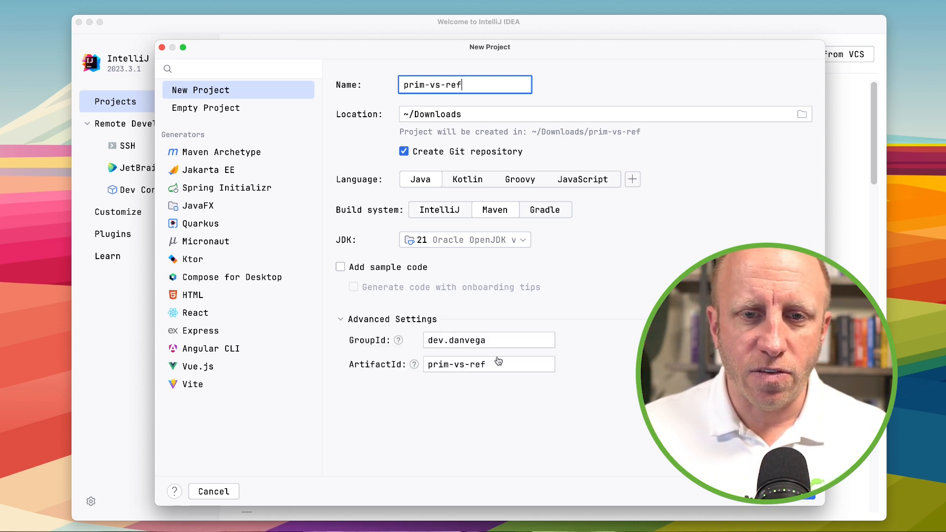
{"action": "mouse_move", "coordinate": [521, 331]}
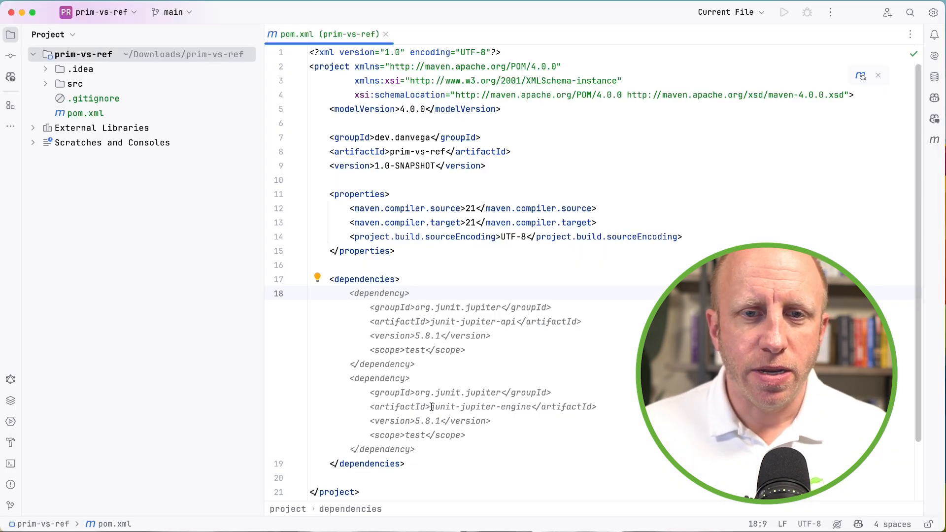
Save pom.xml with JUnit Jupiter 5.10.2 via the junit.jupiter.version property, then close it
{"action": "key", "text": "cmd+s"}
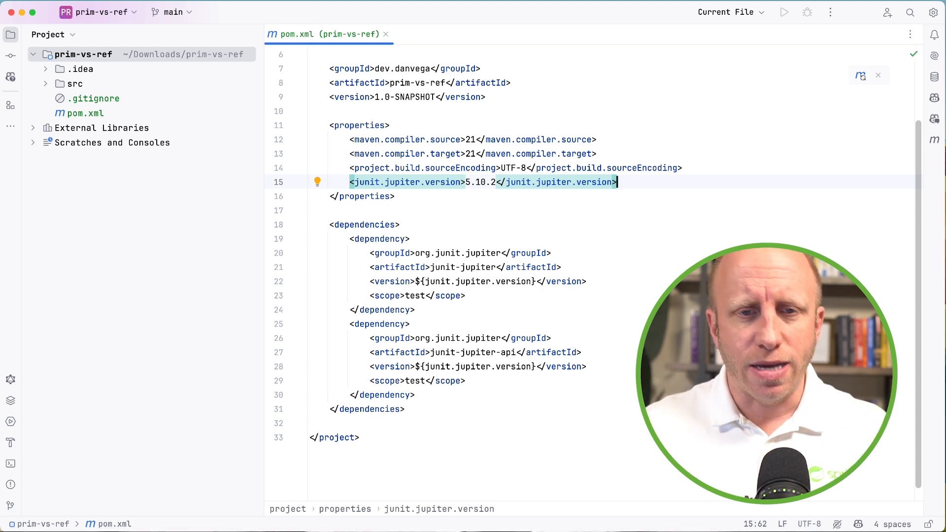
{"action": "left_click", "coordinate": [385, 34]}
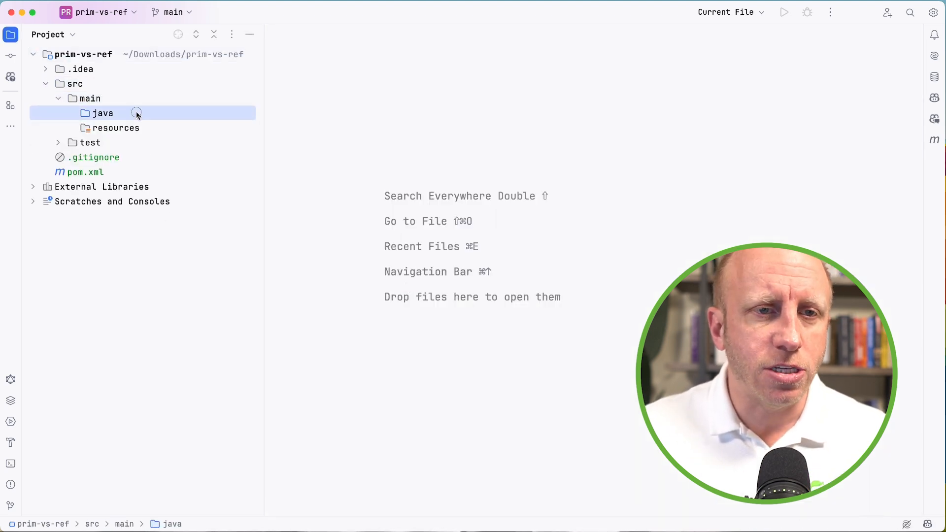
Create the dev.danvega Application class printing Hello World, and add a README.md
{"action": "right_click", "coordinate": [103, 113]}
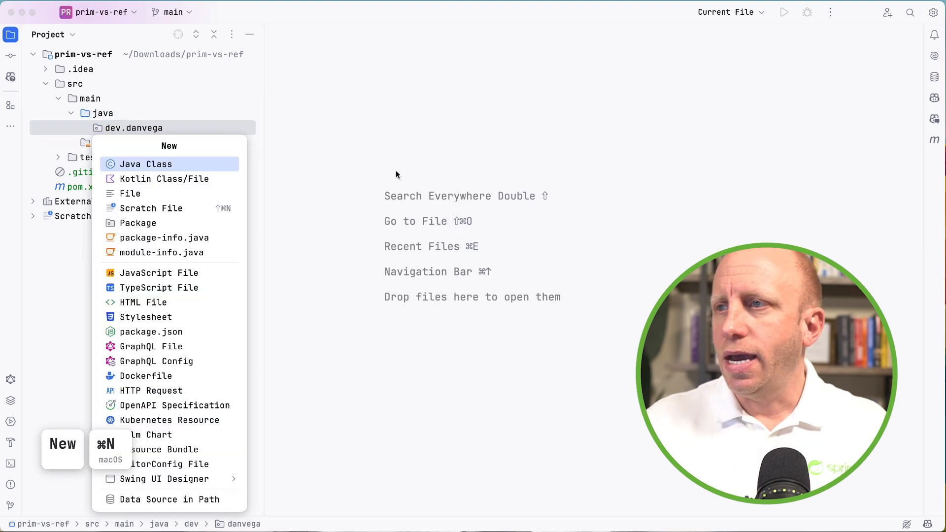
{"action": "left_click", "coordinate": [145, 163]}
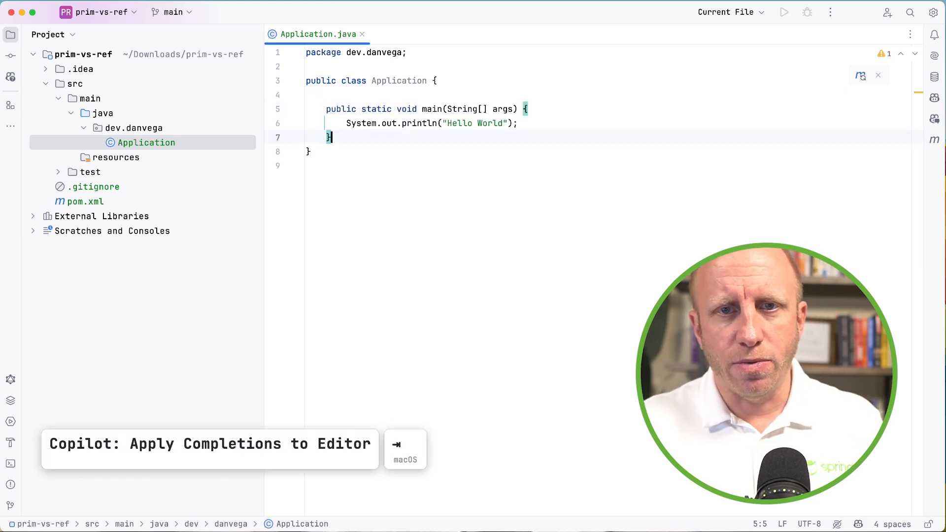
{"action": "key", "text": "cmd+s"}
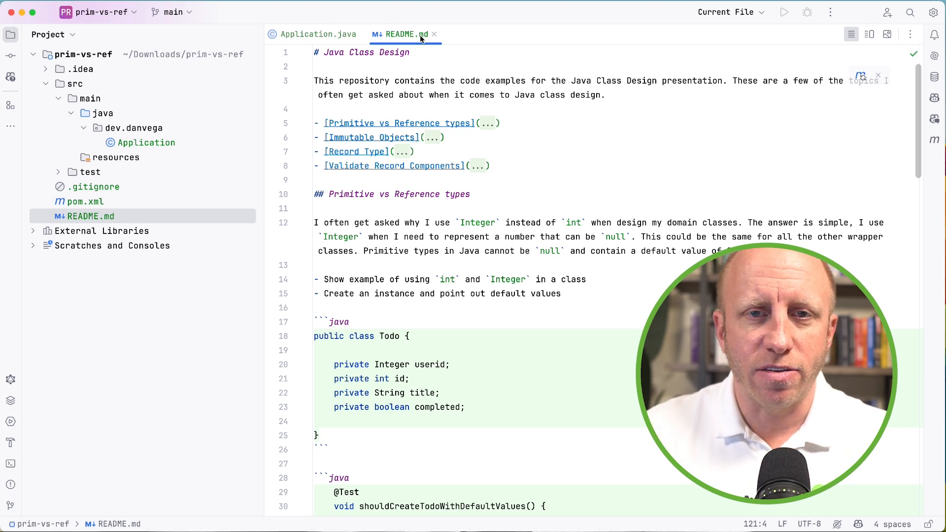
{"action": "left_click", "coordinate": [318, 34]}
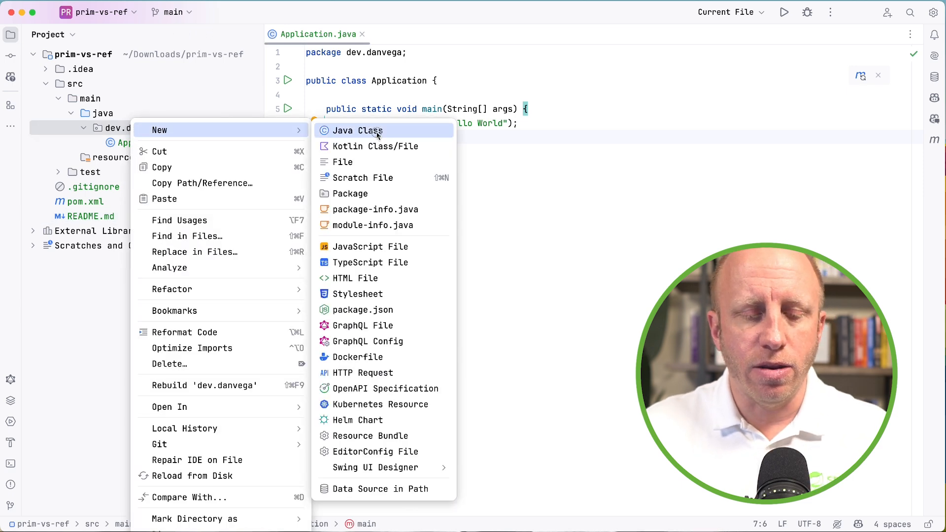
Create class Todo with private Integer userId, Integer id, String title and Boolean completed fields
{"action": "left_click", "coordinate": [356, 130]}
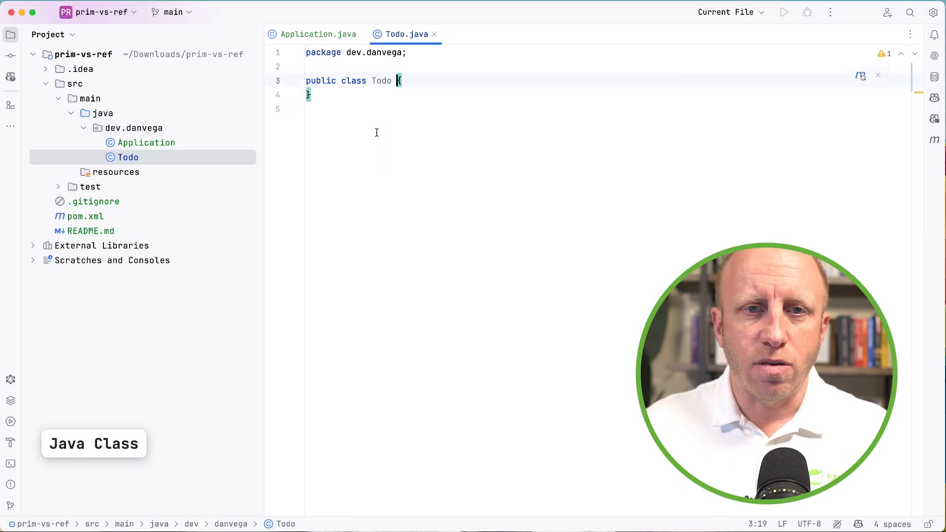
{"action": "key", "text": "enter"}
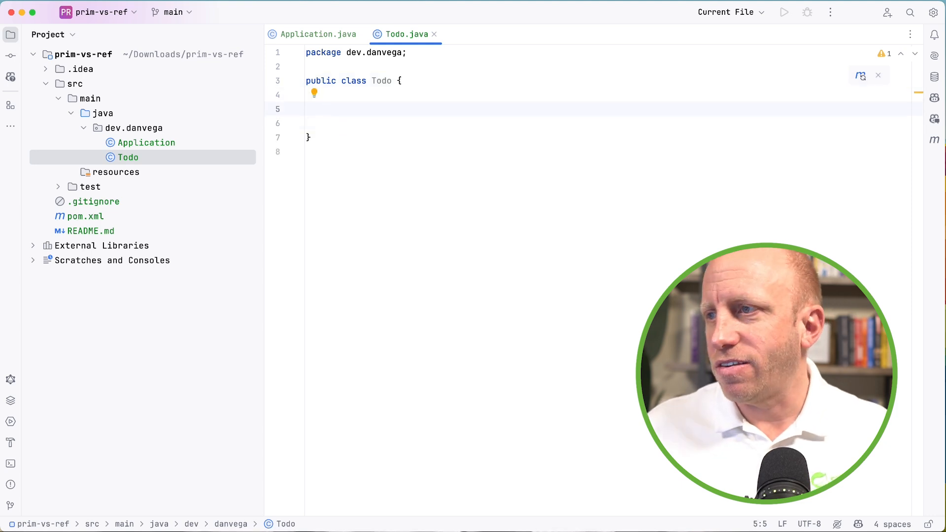
{"action": "type", "text": "private Integer"}
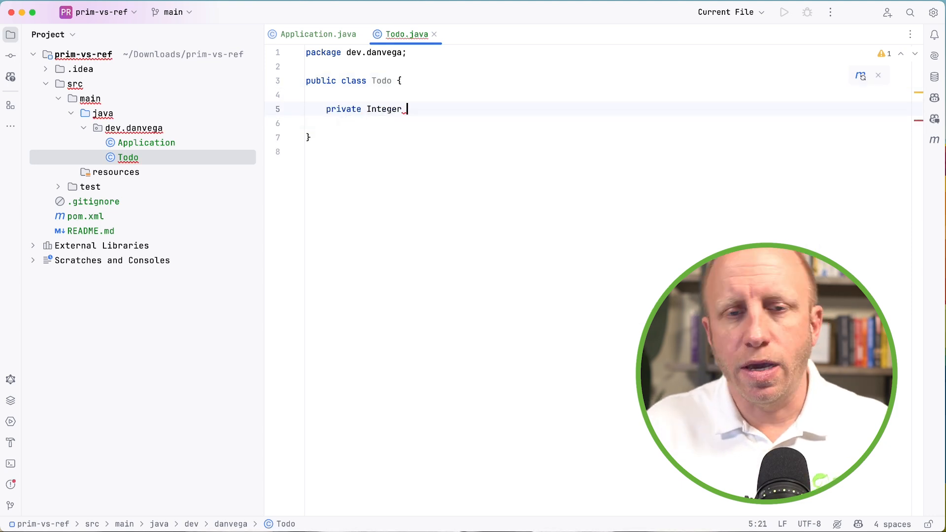
{"action": "type", "text": "userId;"}
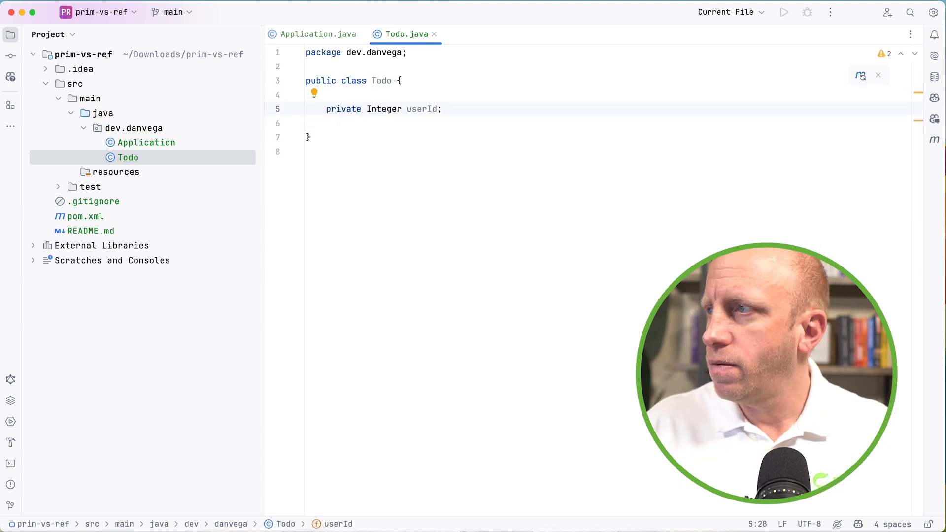
{"action": "type", "text": "private"}
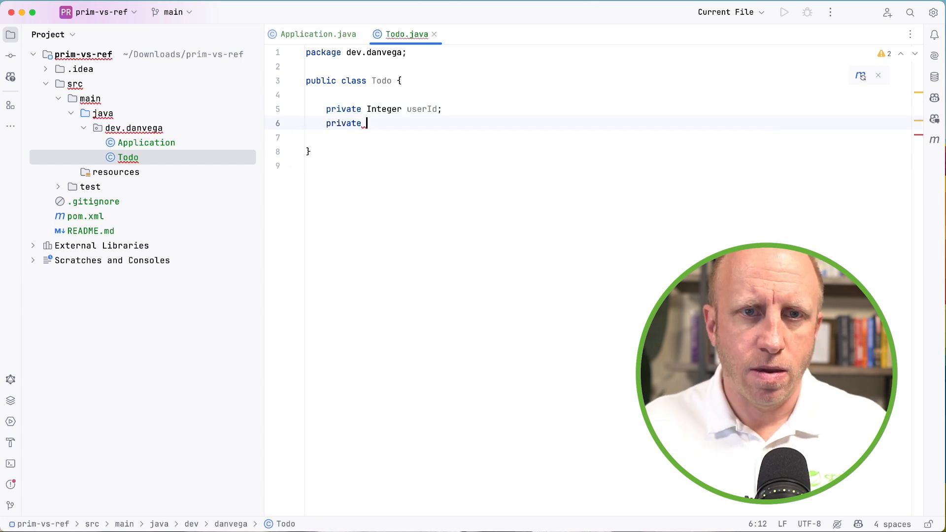
{"action": "type", "text": "Integer id;"}
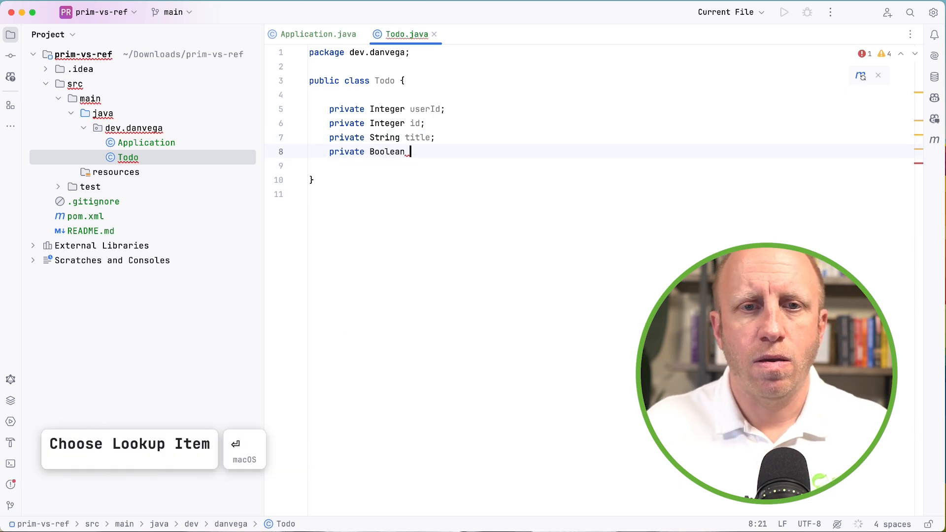
{"action": "type", "text": "completed;"}
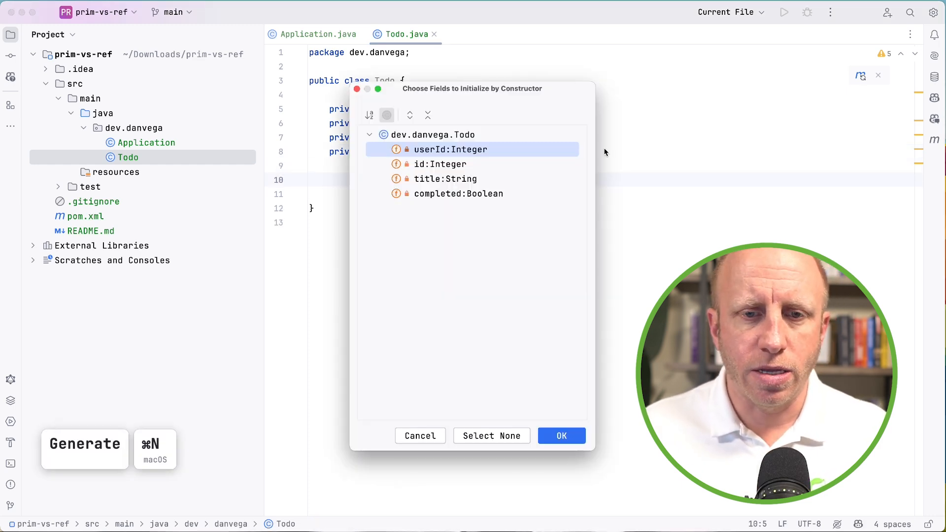
Generate Todo's no-argument and all-fields constructors plus getters and setters for every field
{"action": "left_click", "coordinate": [560, 436]}
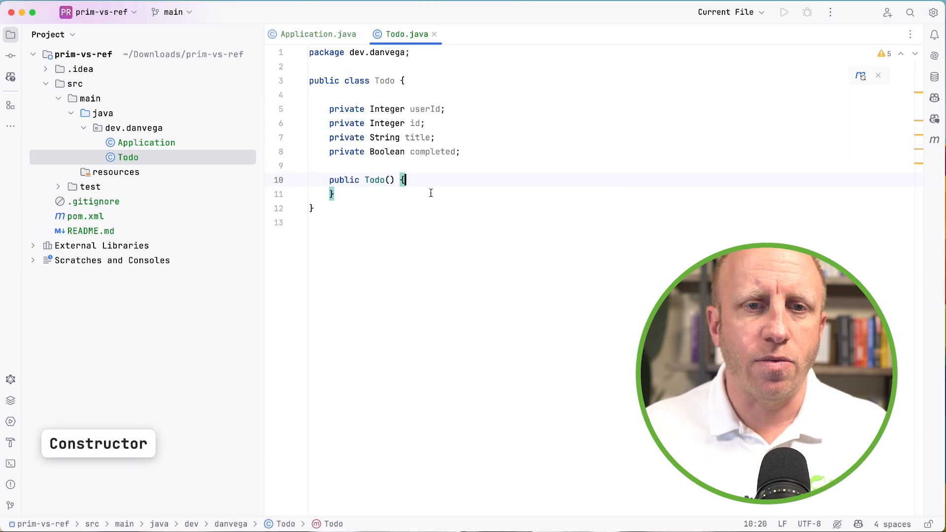
{"action": "key", "text": "cmd+n"}
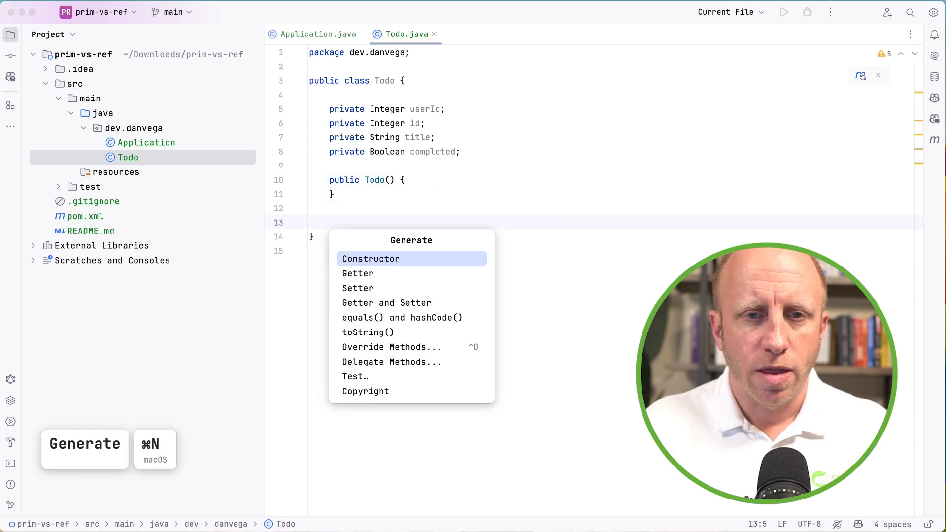
{"action": "left_click", "coordinate": [370, 258]}
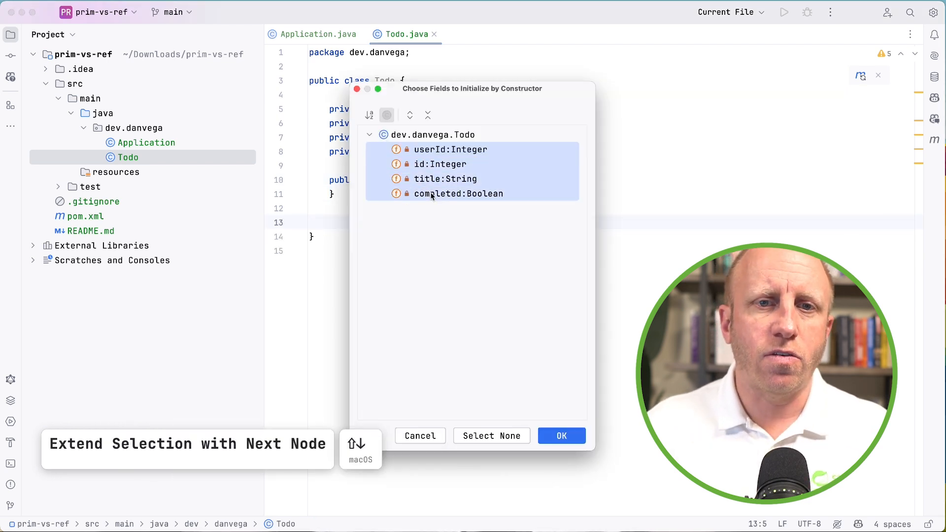
{"action": "left_click", "coordinate": [559, 435]}
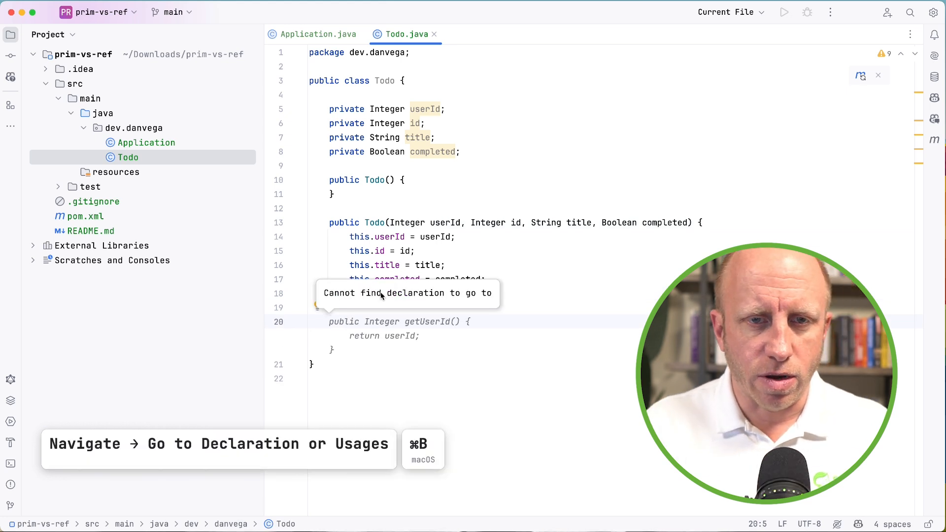
{"action": "key", "text": "cmd+n"}
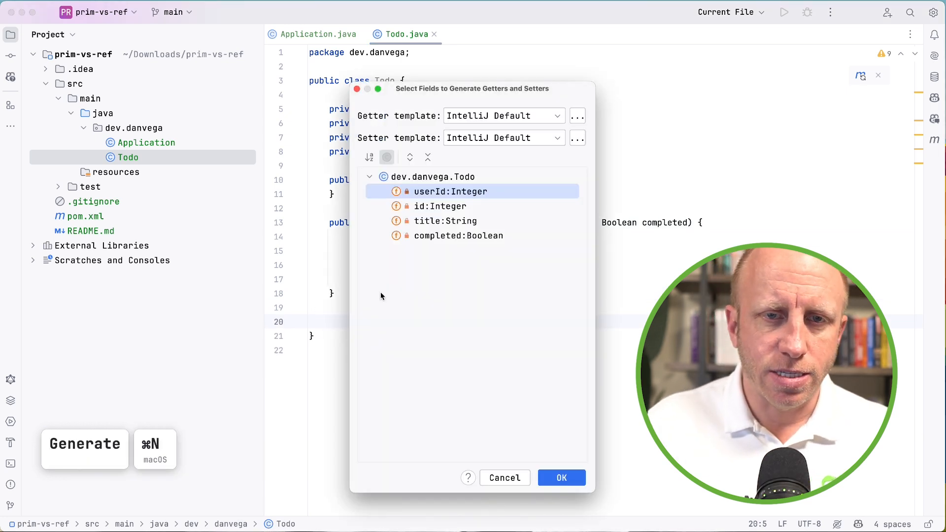
{"action": "left_click", "coordinate": [561, 477]}
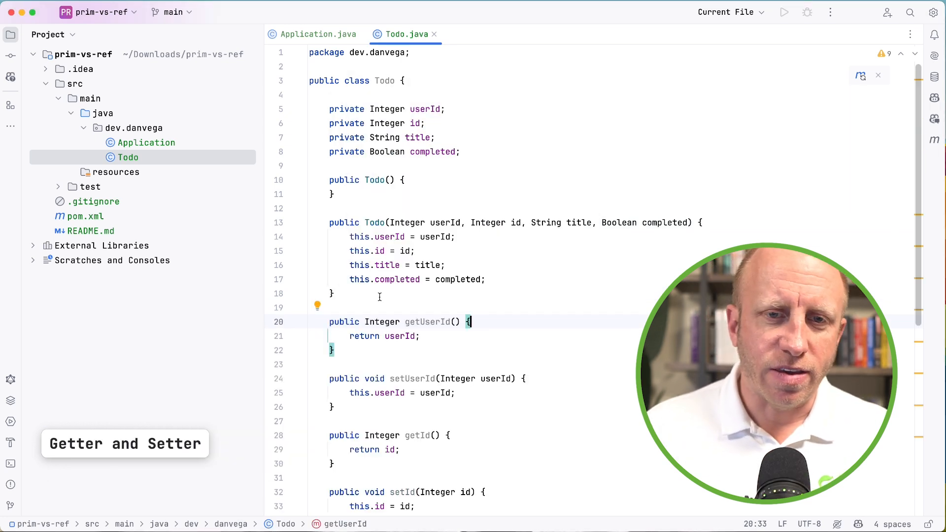
{"action": "scroll", "scroll_direction": "down", "scroll_amount": 3}
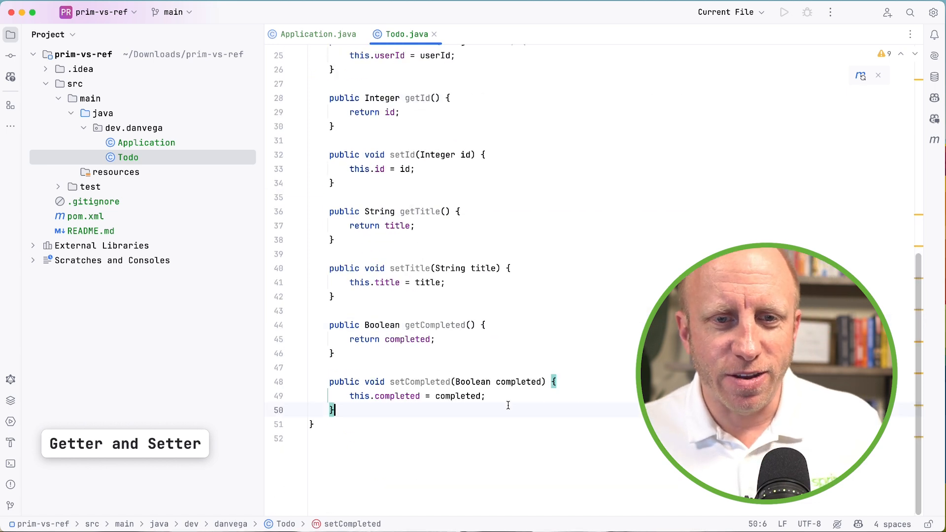
Generate equals(), hashCode() and toString() for Todo
{"action": "key", "text": "cmd+n"}
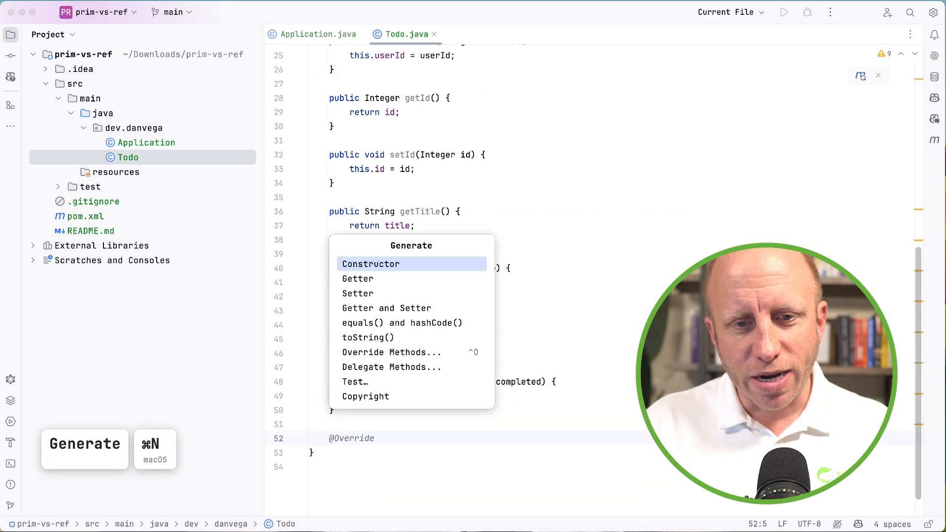
{"action": "left_click", "coordinate": [402, 322]}
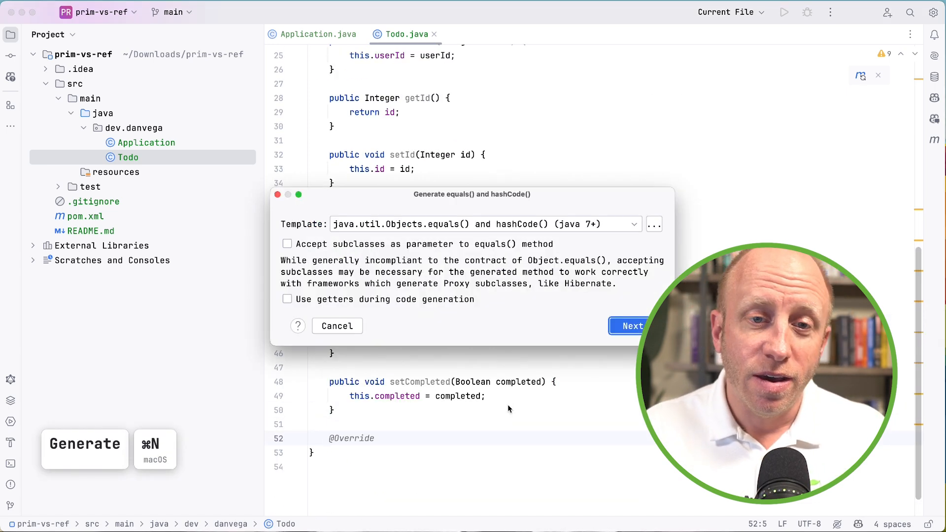
{"action": "left_click", "coordinate": [632, 326]}
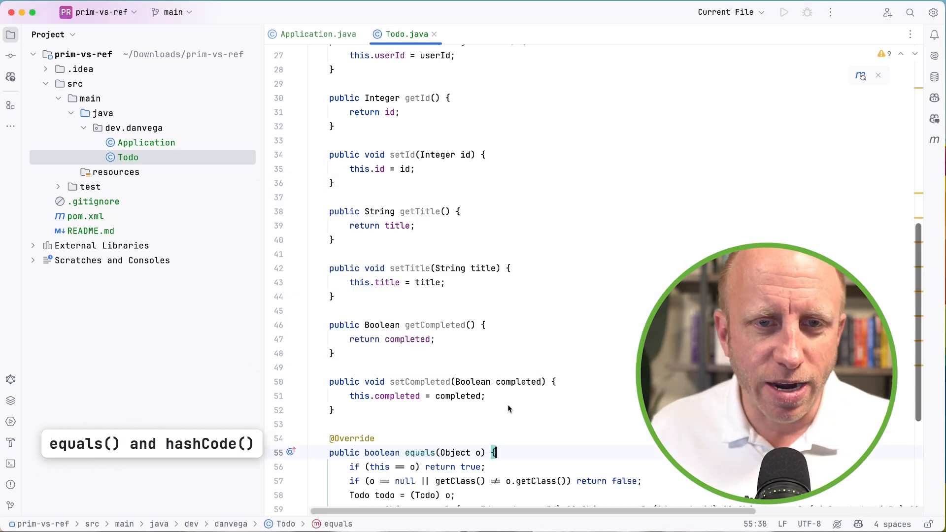
{"action": "scroll", "scroll_direction": "down", "scroll_amount": 3}
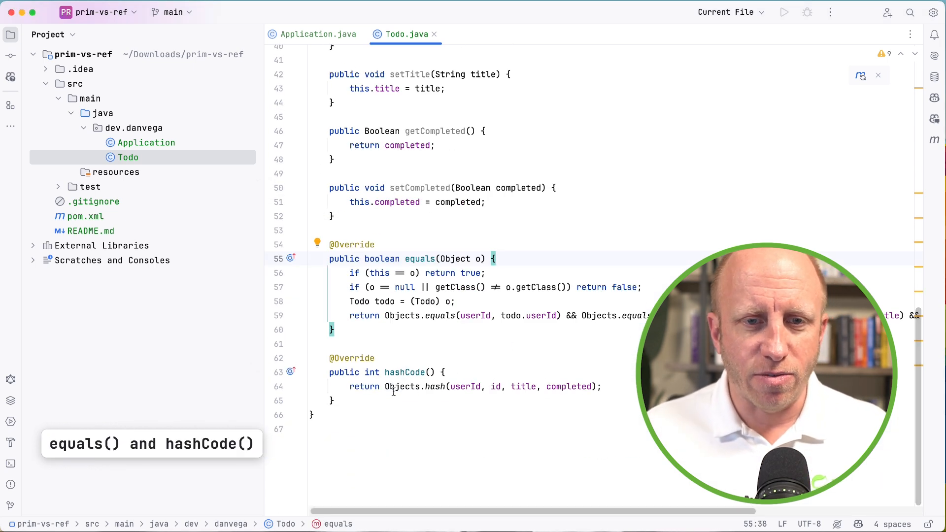
{"action": "key", "text": "cmd+n"}
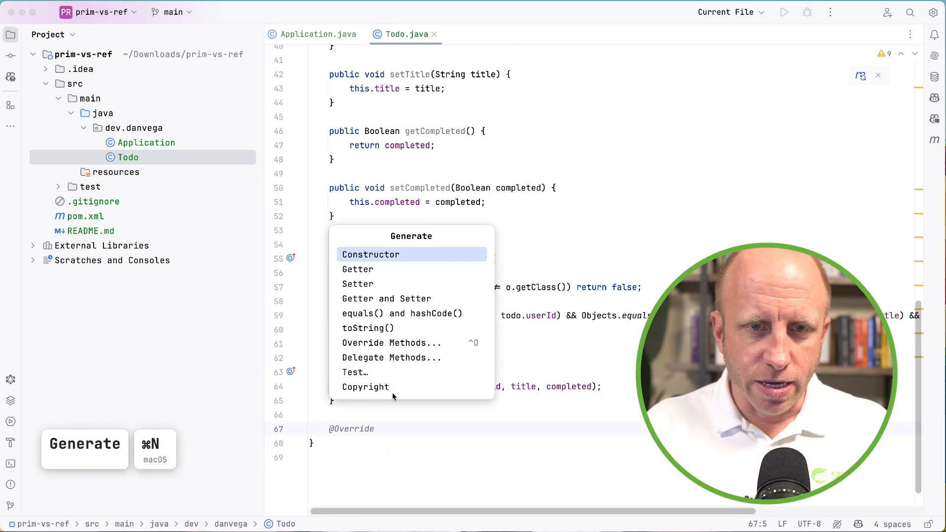
{"action": "left_click", "coordinate": [368, 327]}
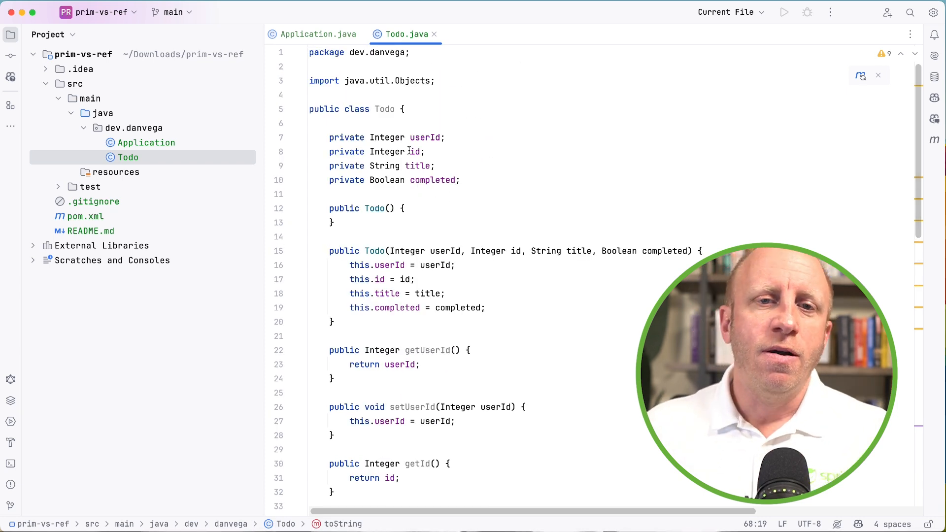
Add a comment above Todo's fields: short, byte, int, float, double and long are primitive types
{"action": "double_click", "coordinate": [387, 137]}
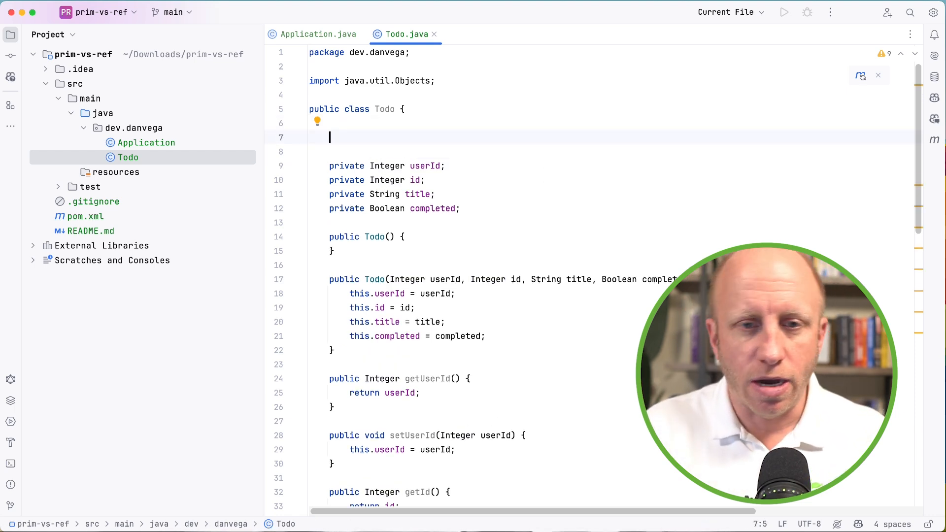
{"action": "type", "text": "short a = 1;"}
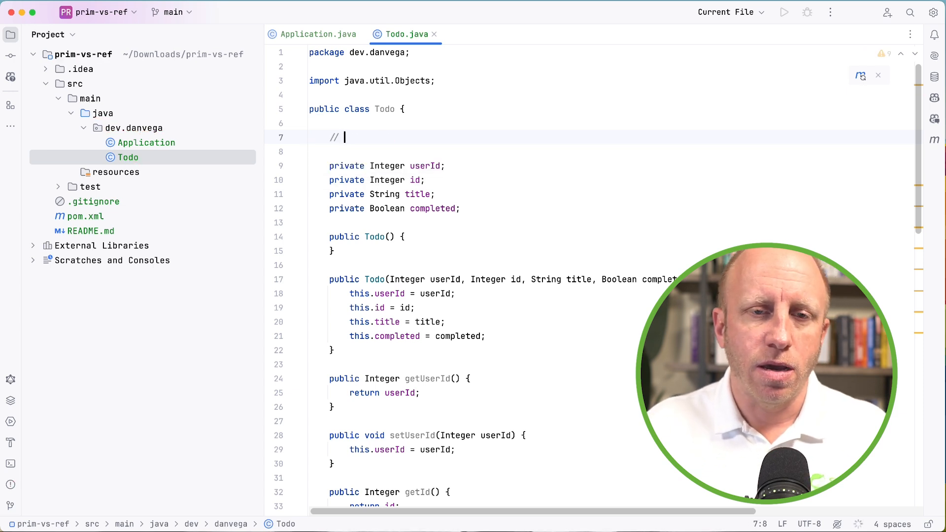
{"action": "type", "text": "short, byte, int, float, double"}
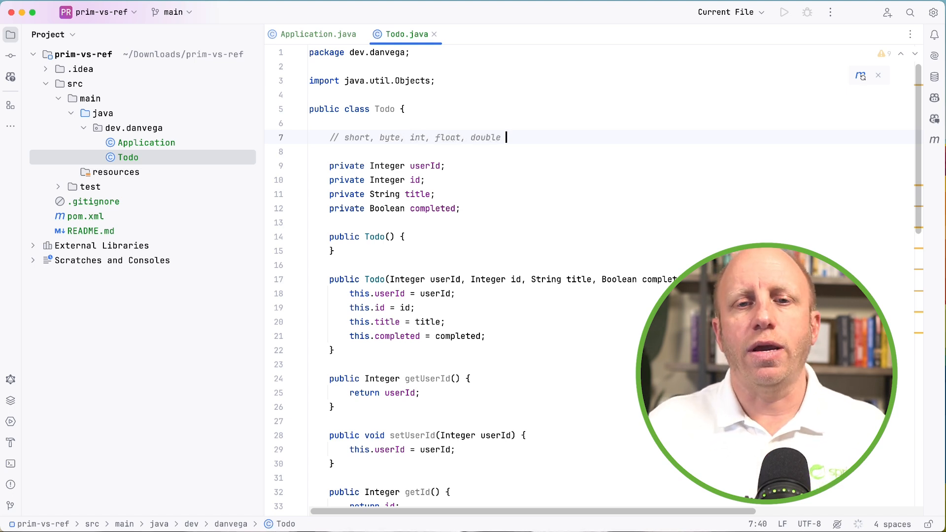
{"action": "type", "text": "and long are all primitive data types"}
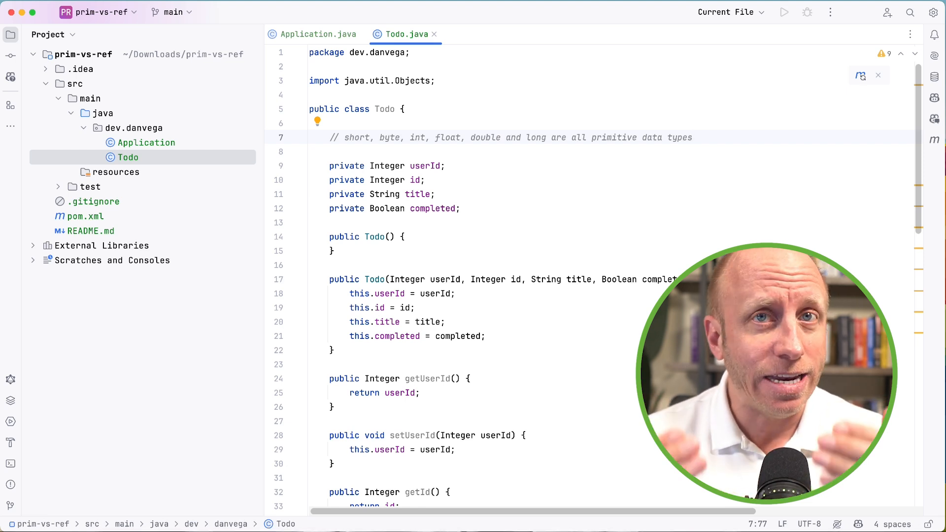
{"action": "left_click", "coordinate": [693, 137]}
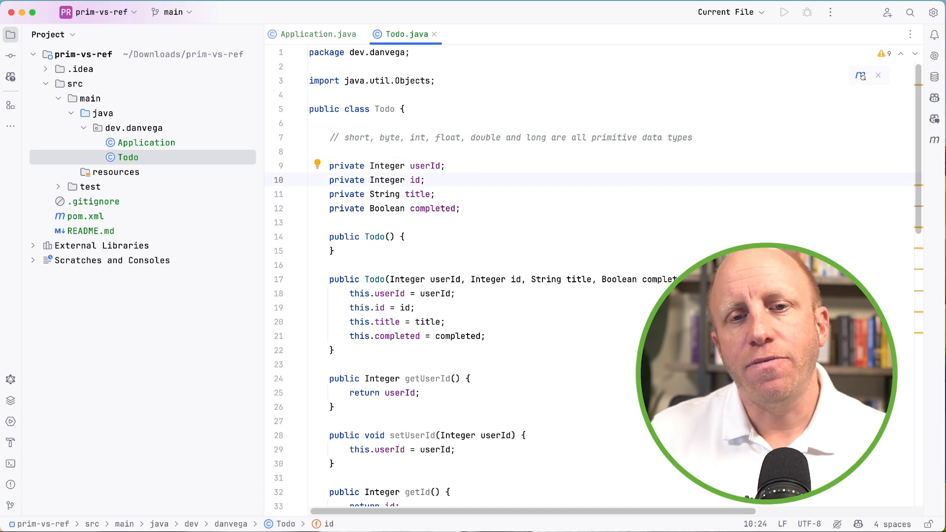
Change Todo's id type from Integer to int and completed from Boolean to boolean
{"action": "left_click", "coordinate": [411, 180]}
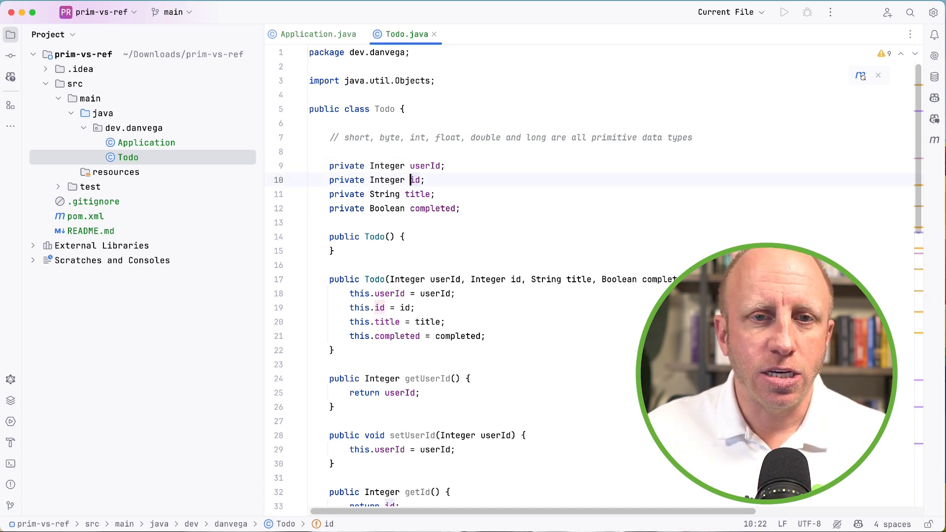
{"action": "double_click", "coordinate": [387, 180]}
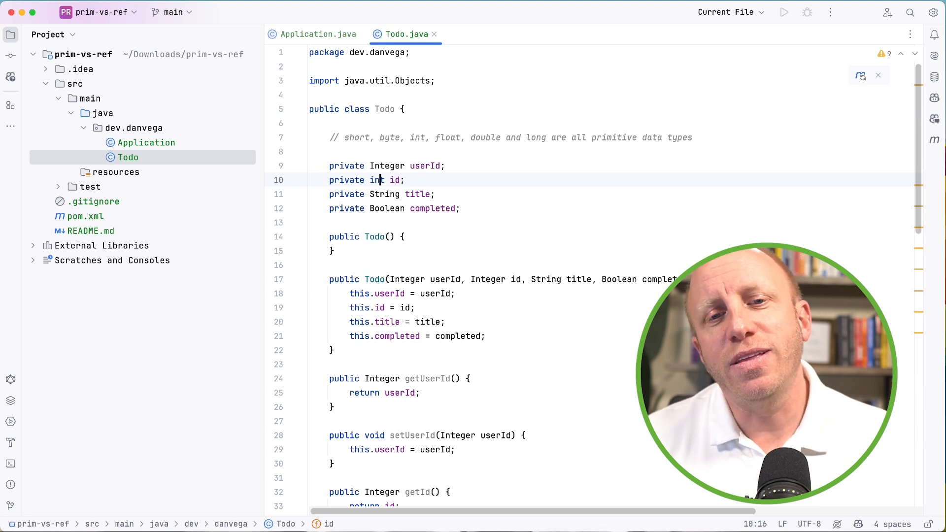
{"action": "double_click", "coordinate": [375, 180]}
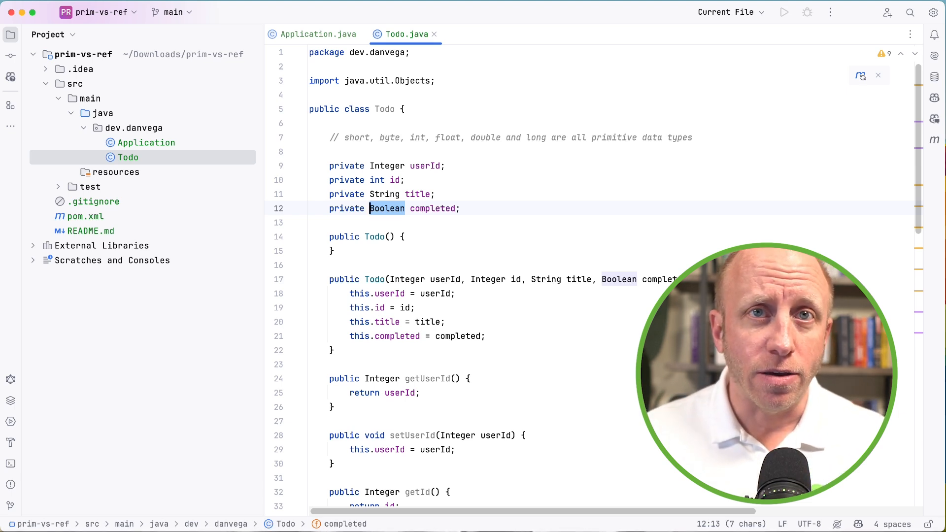
{"action": "type", "text": "b"}
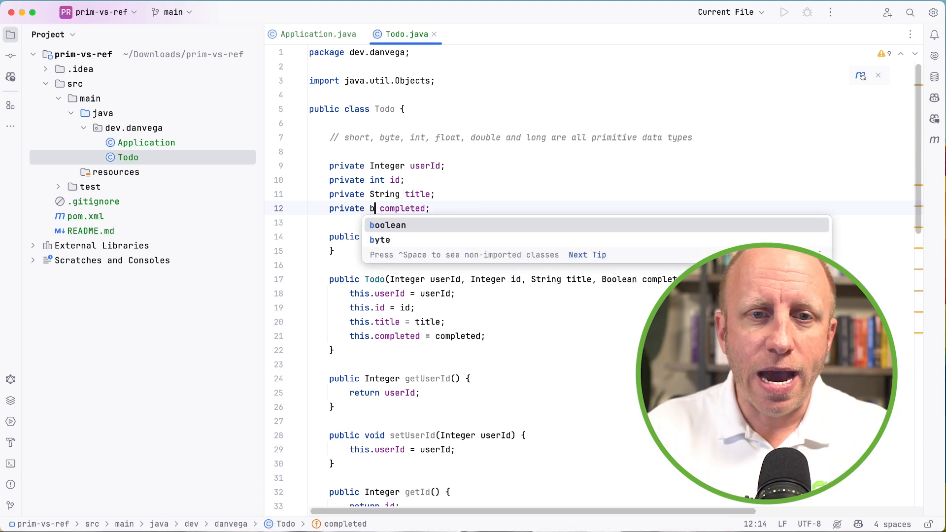
{"action": "key", "text": "Enter"}
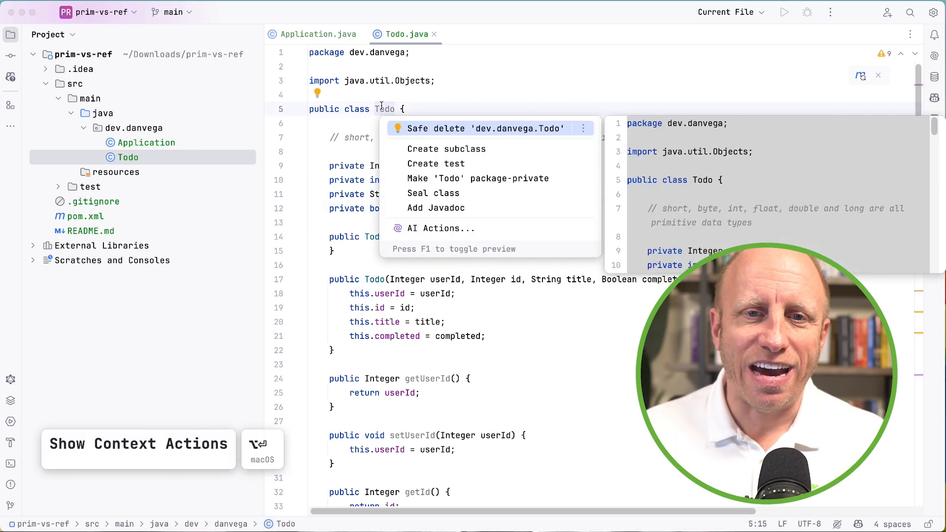
Create TodoTest for Todo, paste the default-values test, and load Maven changes
{"action": "left_click", "coordinate": [435, 164]}
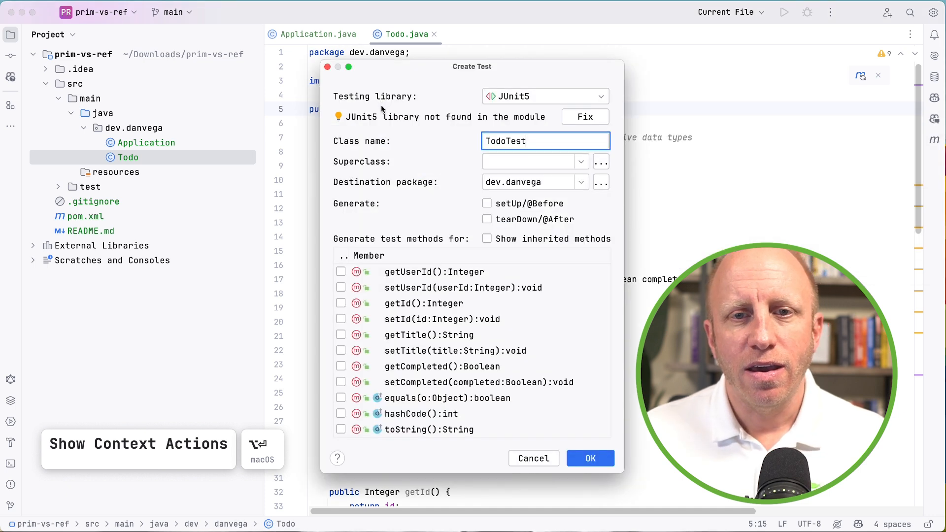
{"action": "left_click", "coordinate": [589, 458]}
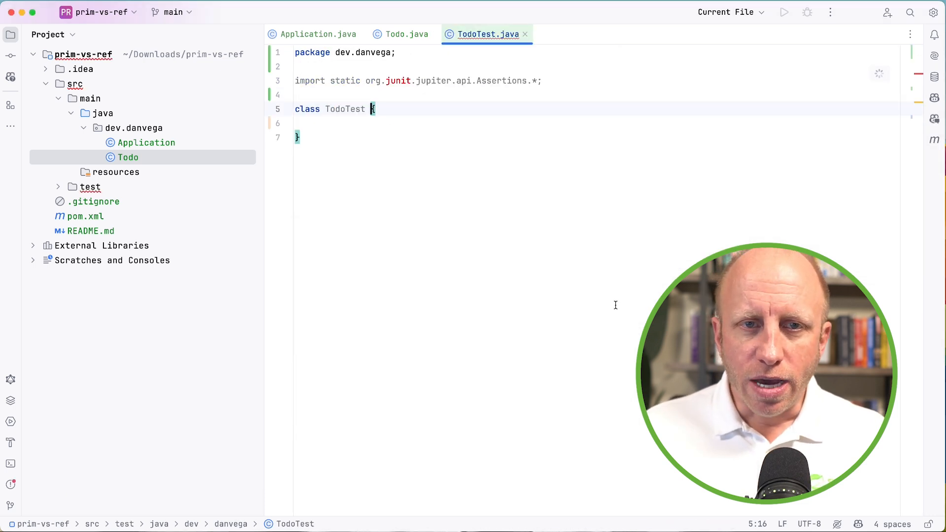
{"action": "key", "text": "cmd+v"}
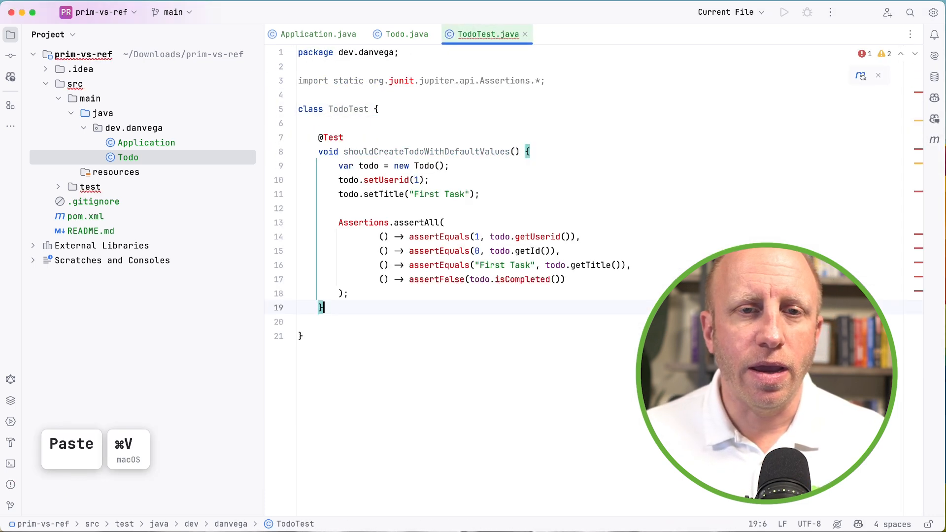
{"action": "key", "text": "cmd+s"}
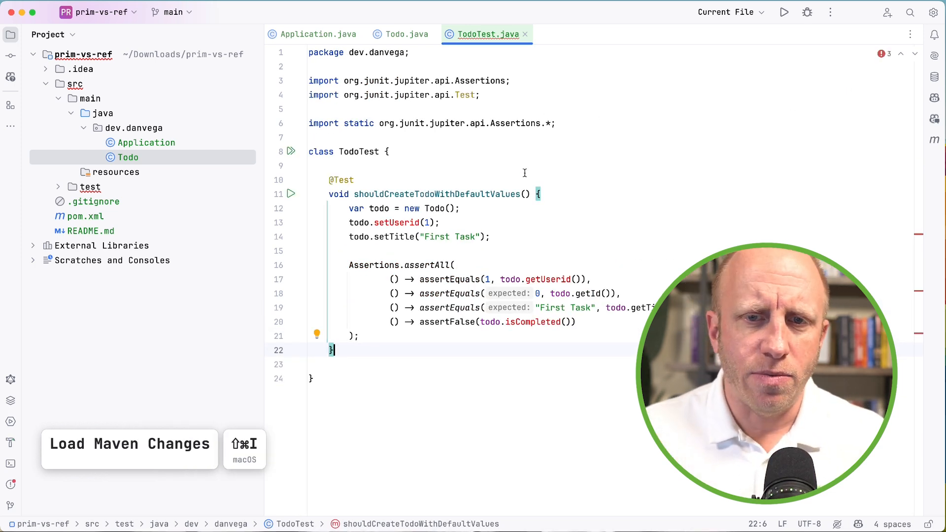
Fix the mistyped method calls such as setUserId(1) and launch the test from the gutter
{"action": "left_click", "coordinate": [490, 237]}
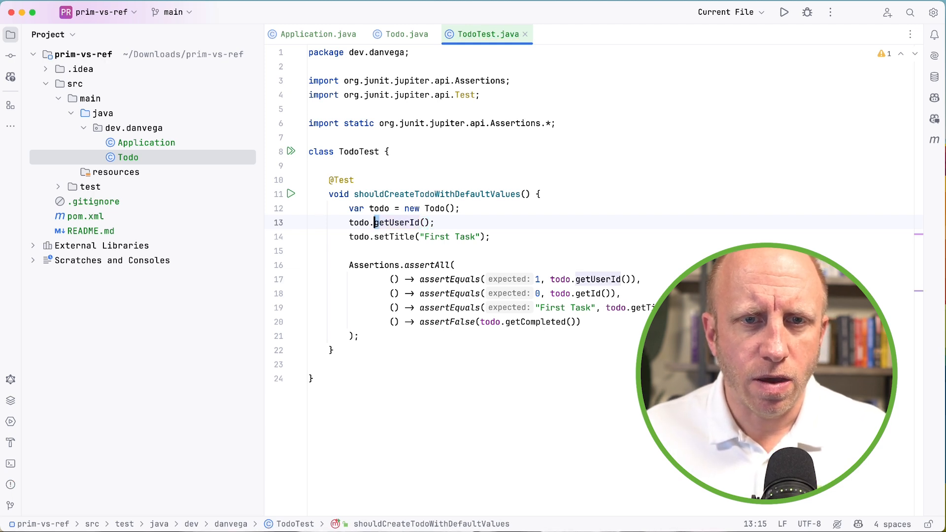
{"action": "type", "text": "setUserId(1"}
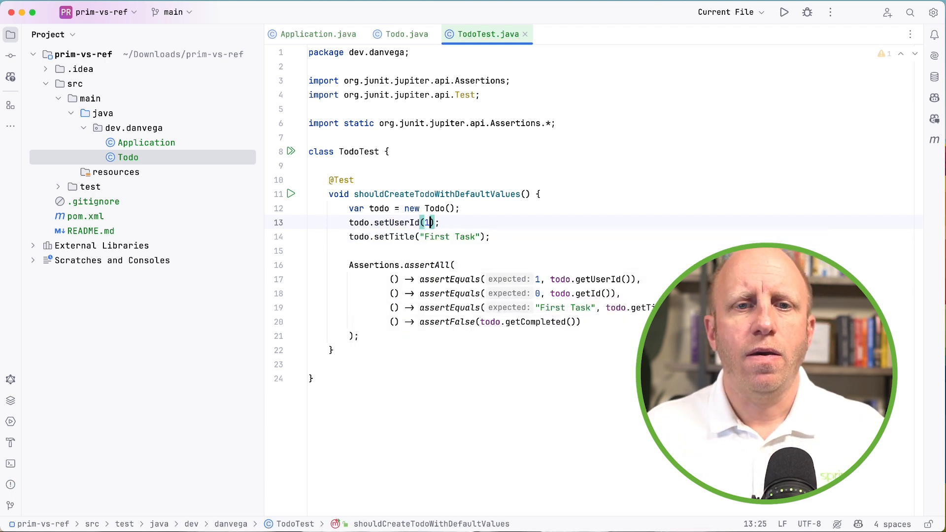
{"action": "key", "text": "cmd+s"}
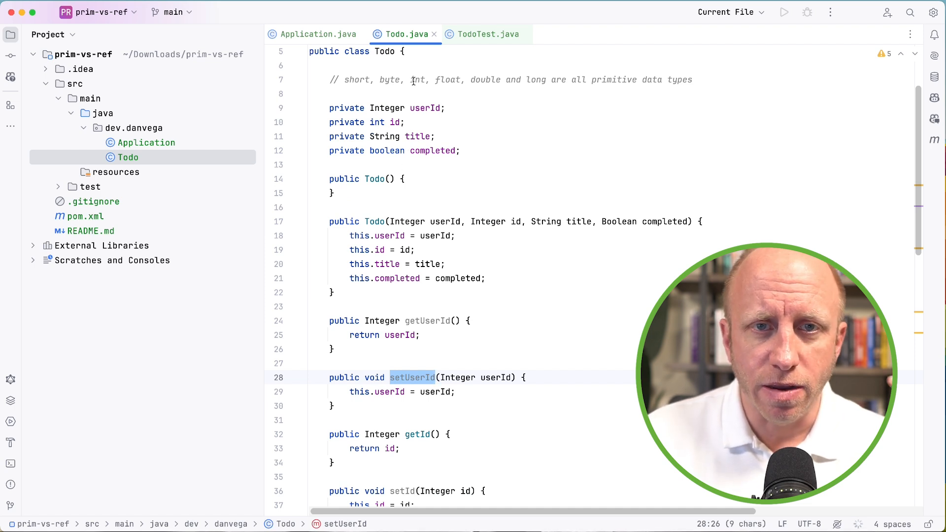
{"action": "left_click", "coordinate": [486, 34]}
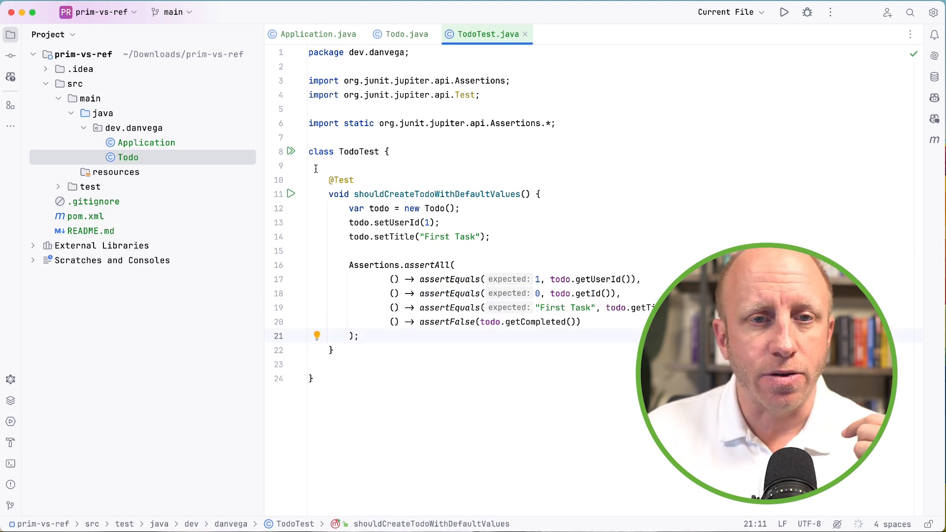
{"action": "left_click", "coordinate": [291, 193]}
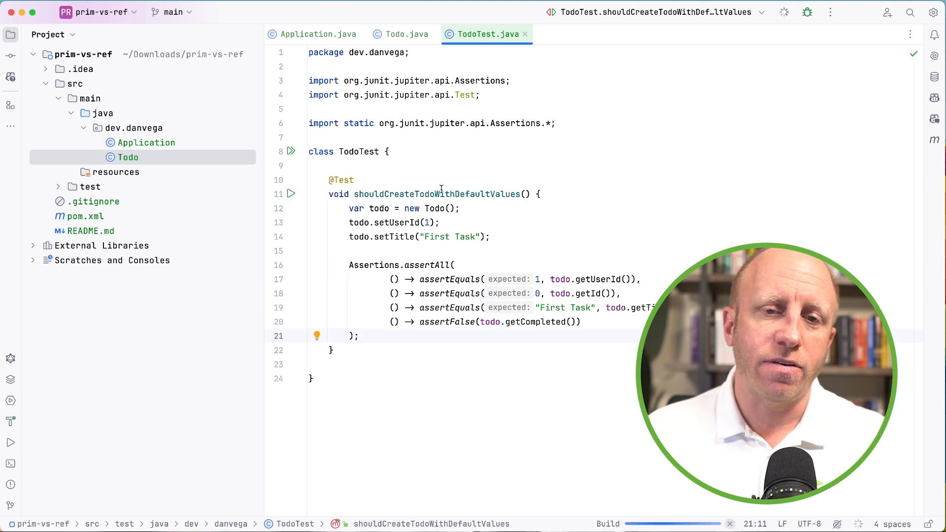
Run the TodoTest default-values test, then switch back to the Todo class
{"action": "left_click", "coordinate": [291, 193]}
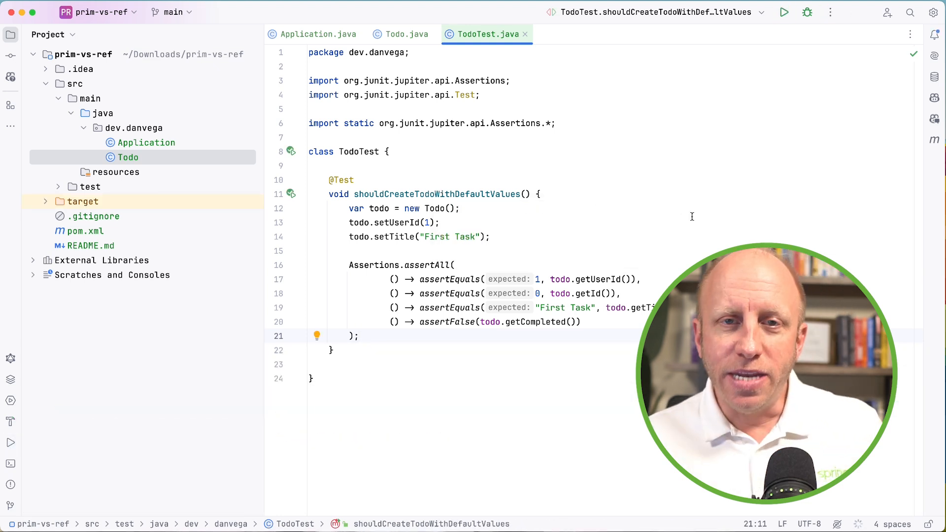
{"action": "left_click", "coordinate": [404, 34]}
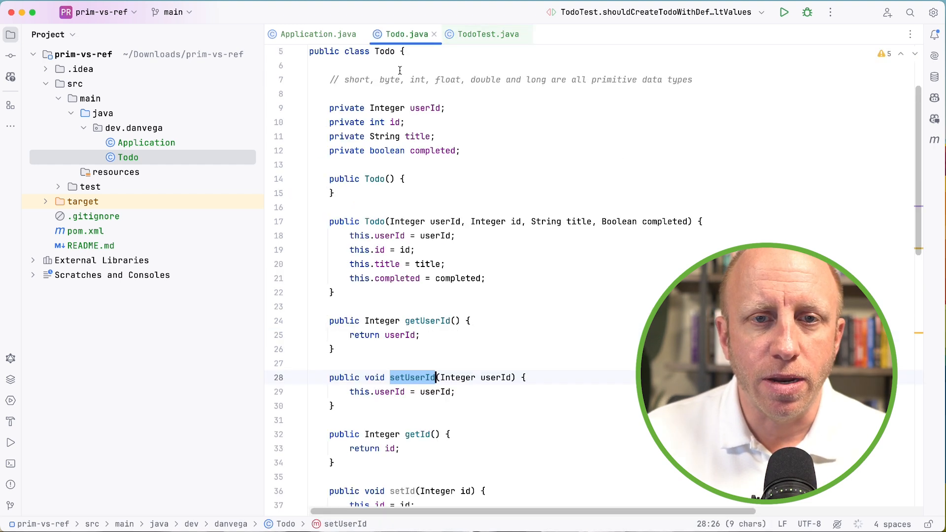
{"action": "scroll", "scroll_direction": "up", "scroll_amount": 3}
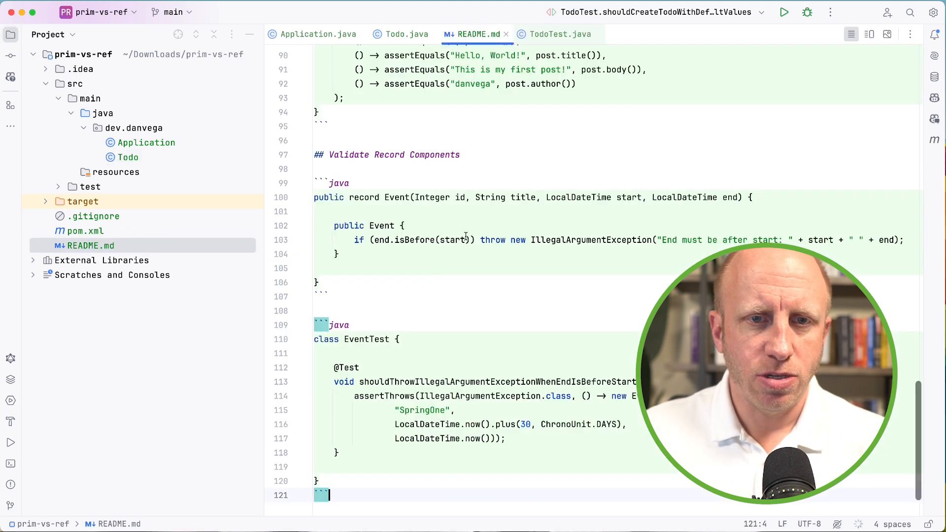
Scroll through the README examples, then switch to Todo.java and back to TodoTest.java
{"action": "scroll", "scroll_direction": "up", "scroll_amount": 3}
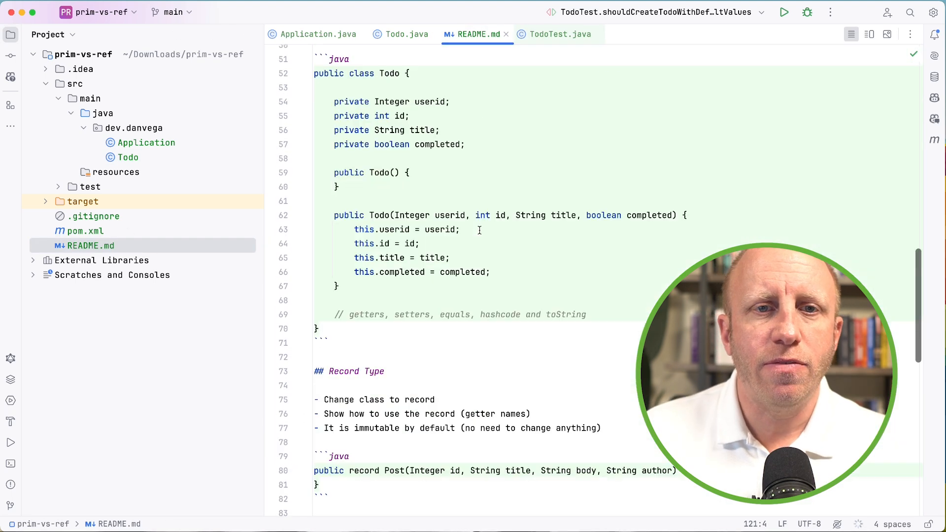
{"action": "scroll", "scroll_direction": "up", "scroll_amount": 3}
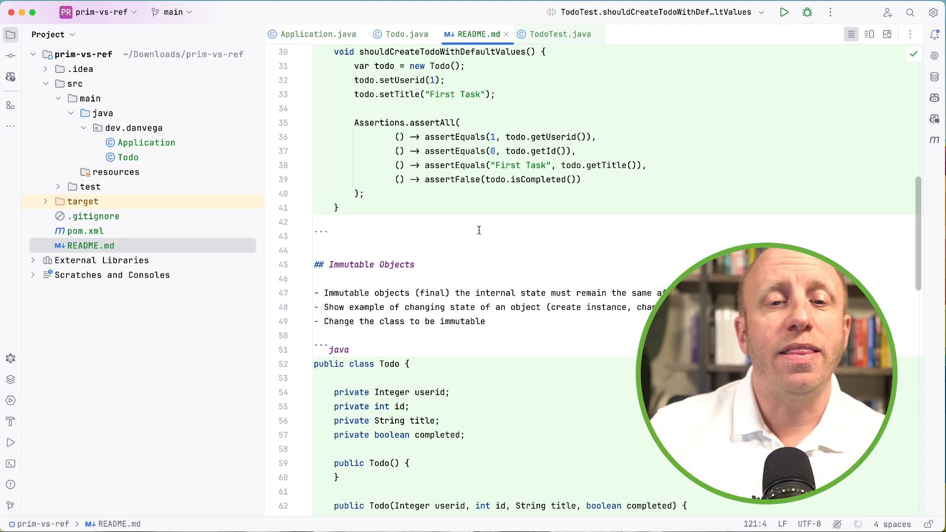
{"action": "scroll", "scroll_direction": "up", "scroll_amount": 3}
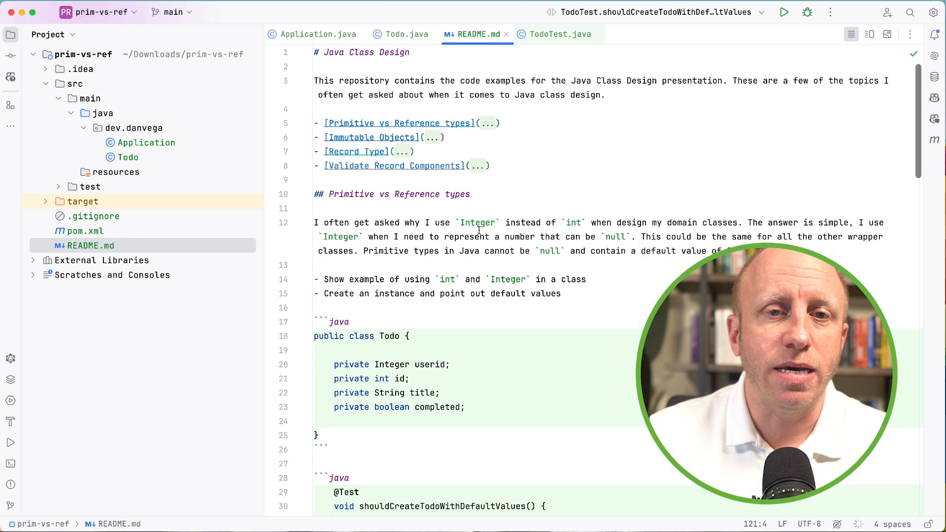
{"action": "scroll", "scroll_direction": "down", "scroll_amount": 3}
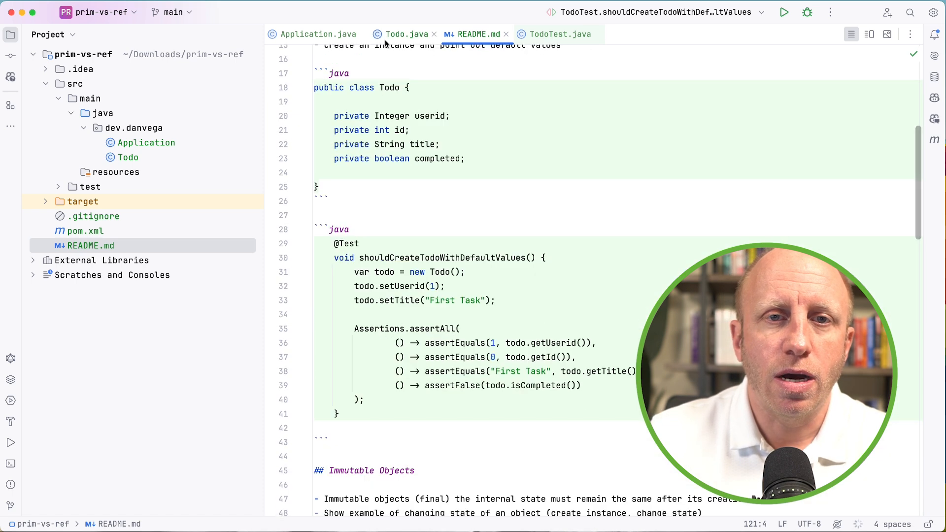
{"action": "left_click", "coordinate": [406, 34]}
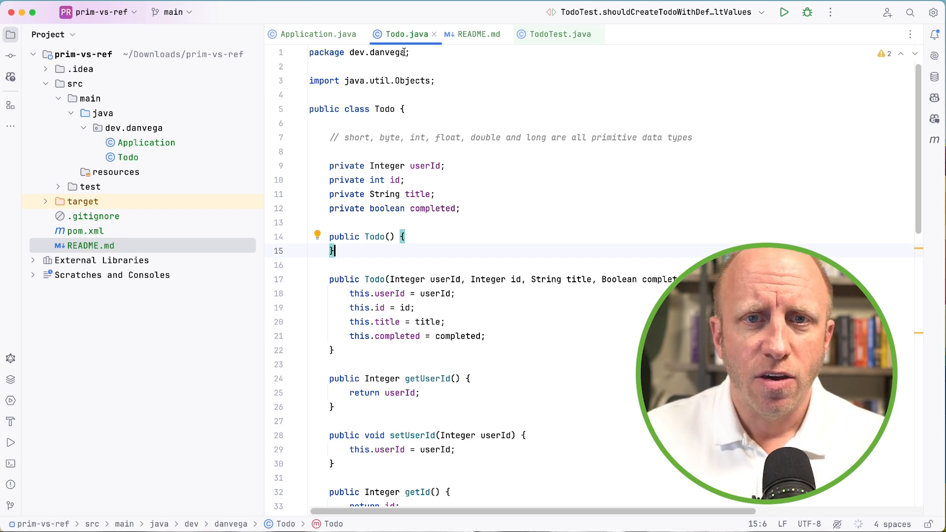
{"action": "left_click", "coordinate": [558, 34]}
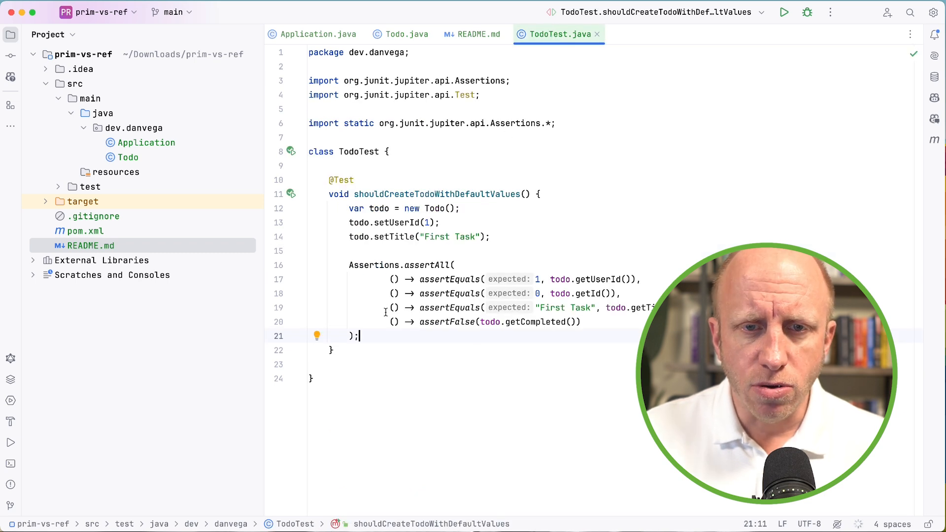
{"action": "key", "text": "Enter"}
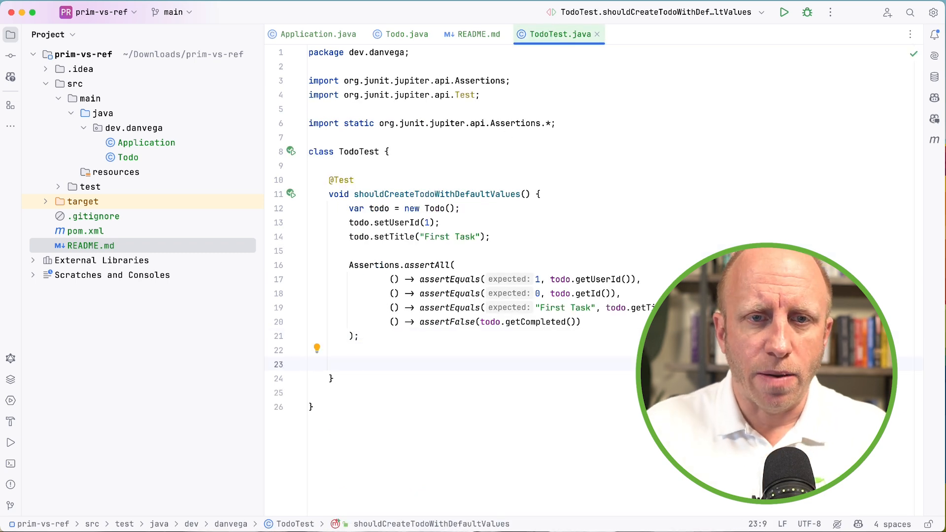
{"action": "type", "text": "todo.setTitle(\"Second Task\");"}
{"action": "type", "text": "Assertions.assertEquals(\"Second Task\", todo.get"}
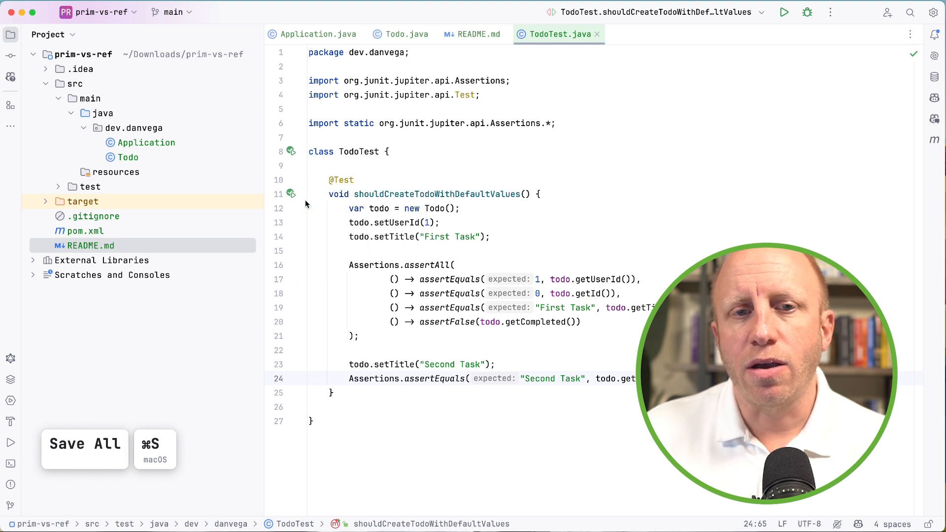
{"action": "left_click", "coordinate": [784, 12]}
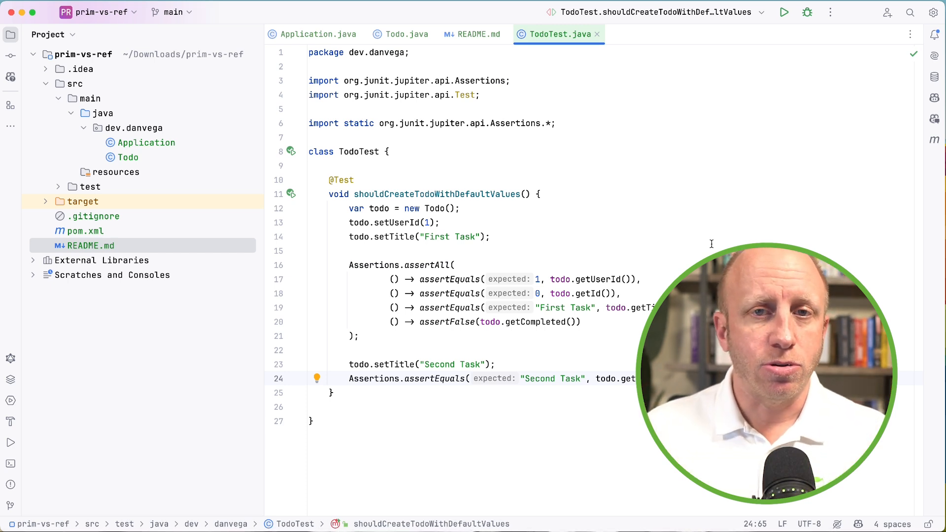
{"action": "left_click", "coordinate": [405, 34]}
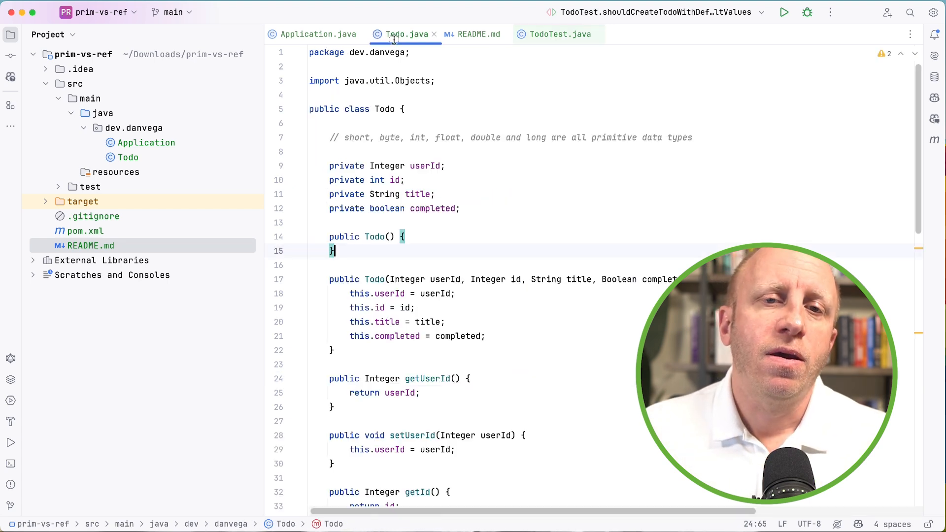
{"action": "left_click", "coordinate": [407, 236]}
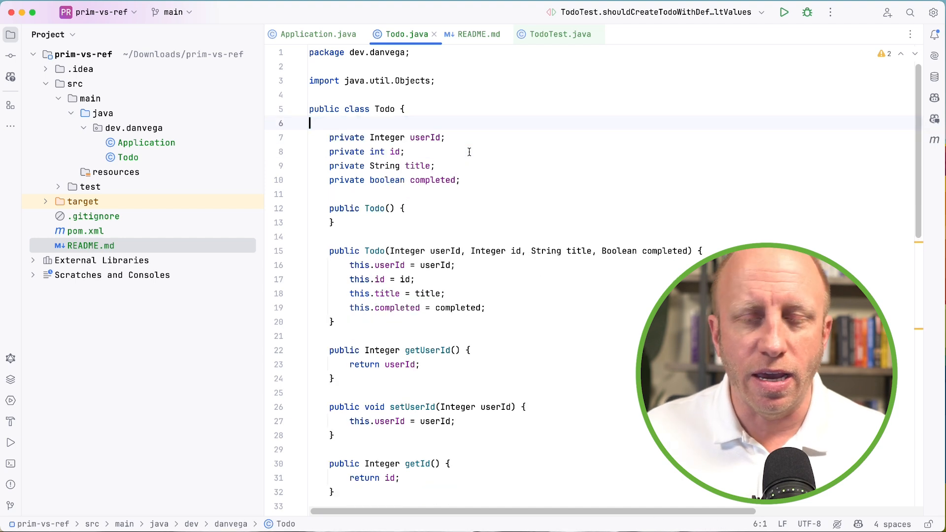
Make all four Todo fields, starting with userId, final
{"action": "left_click", "coordinate": [365, 137]}
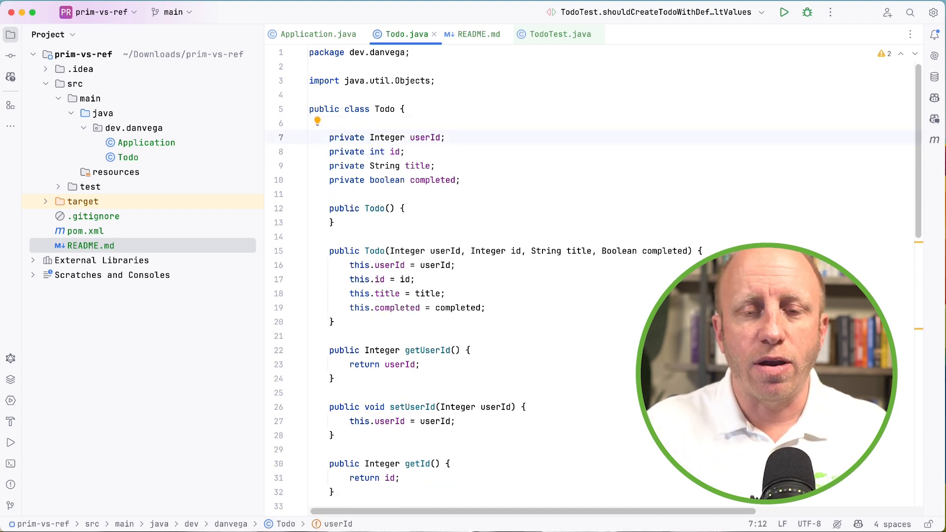
{"action": "type", "text": "final"}
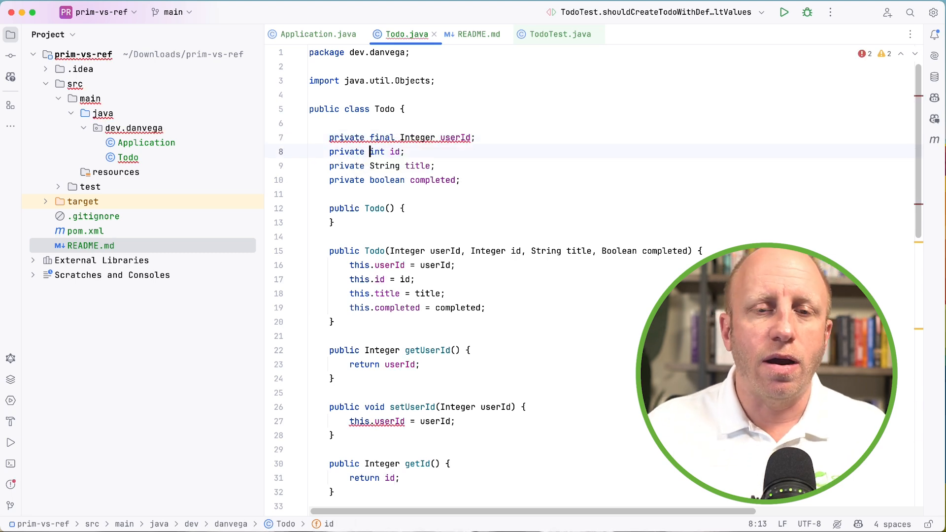
{"action": "type", "text": "final"}
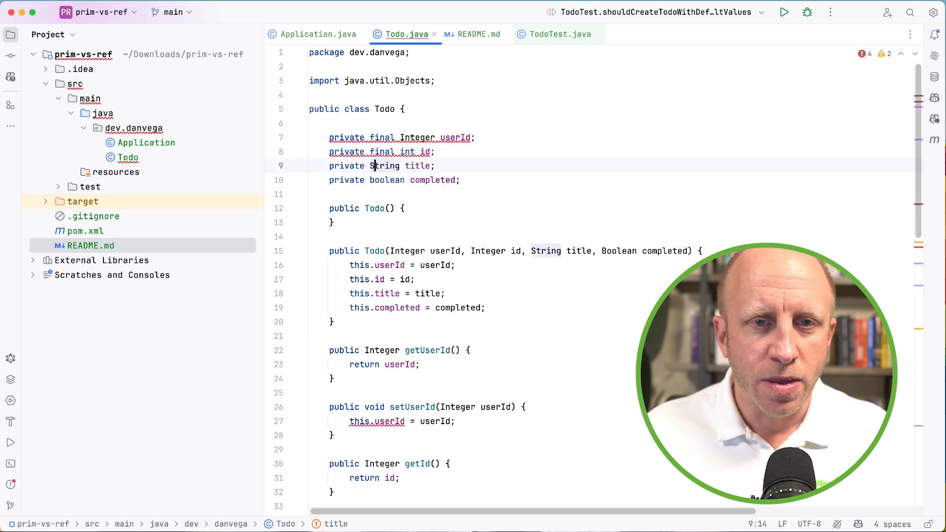
{"action": "type", "text": "final"}
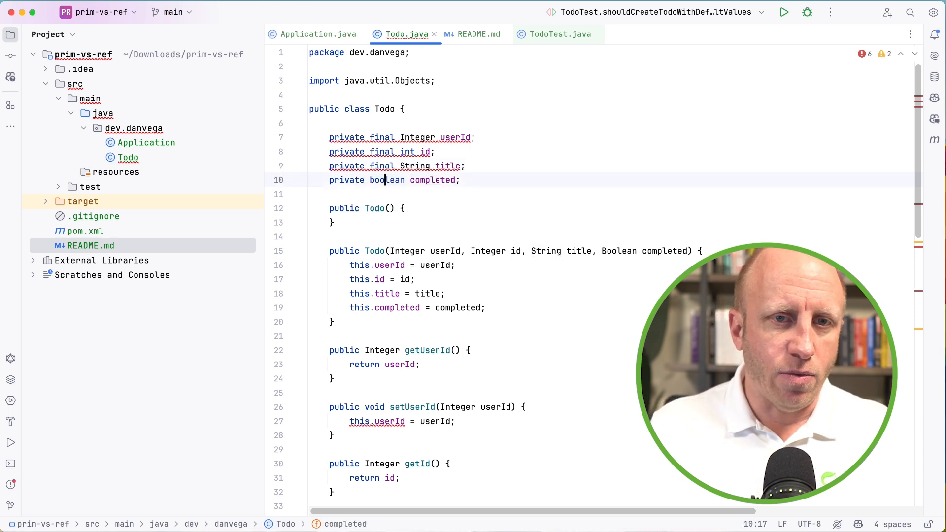
{"action": "type", "text": "final"}
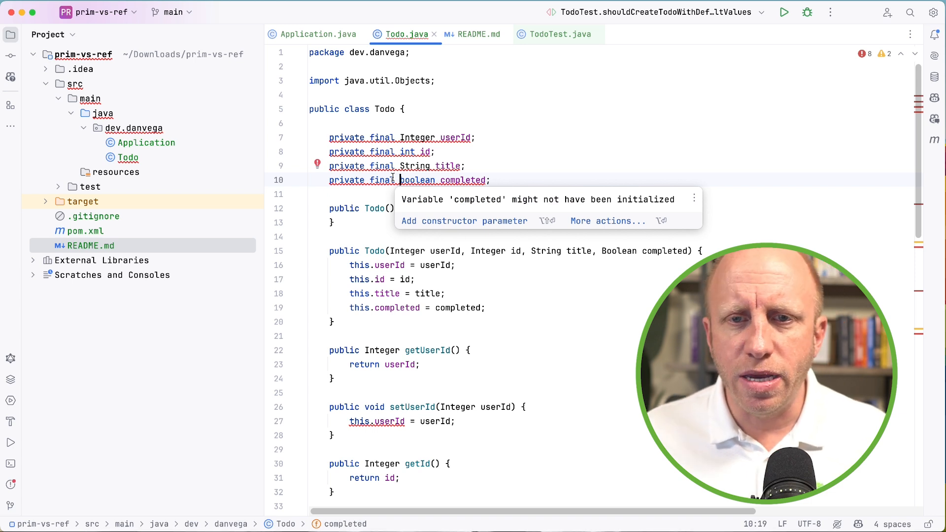
Delete Todo's no-argument constructor and its setter methods
{"action": "left_click", "coordinate": [516, 194]}
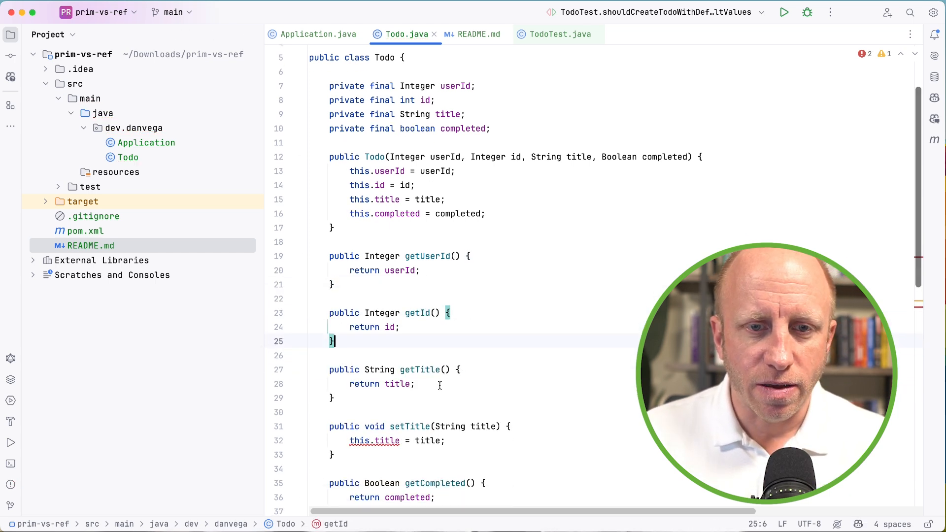
{"action": "scroll", "scroll_direction": "down", "scroll_amount": 3}
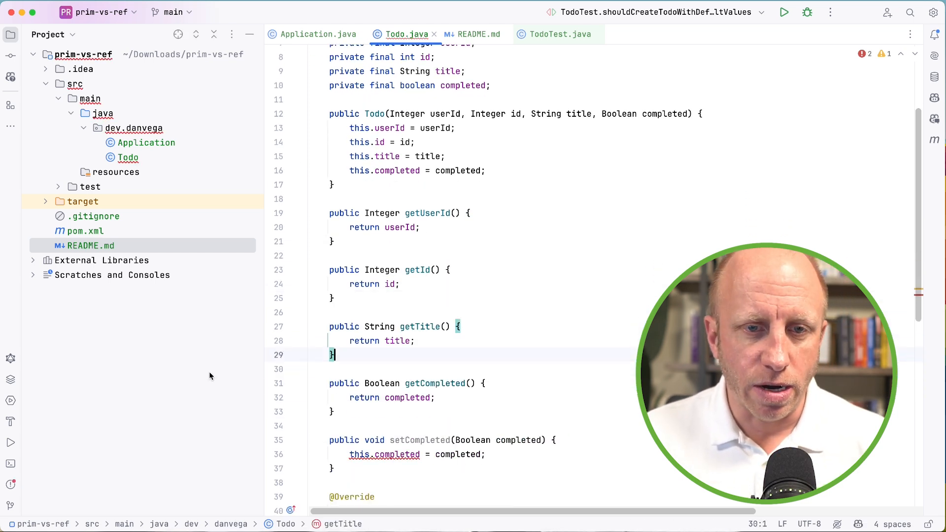
{"action": "left_click", "coordinate": [336, 411]}
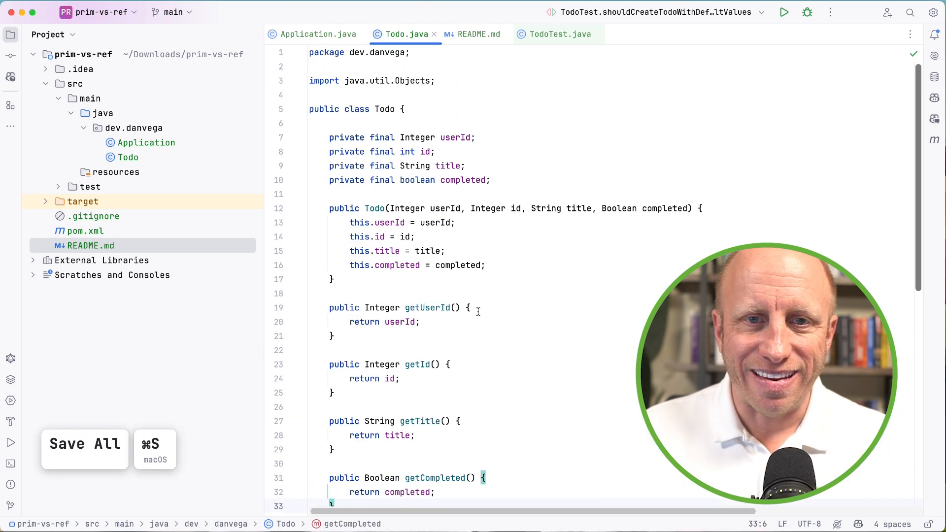
{"action": "mouse_move", "coordinate": [504, 330]}
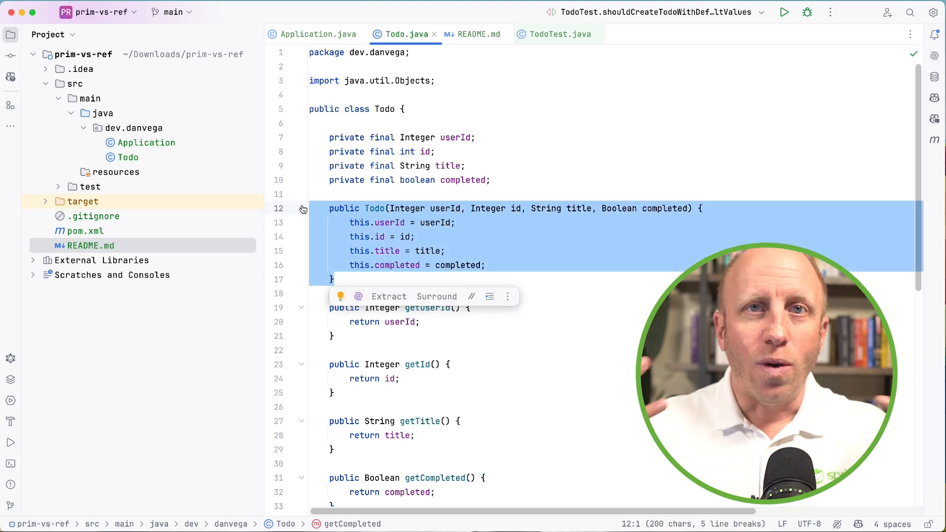
{"action": "mouse_move", "coordinate": [347, 175]}
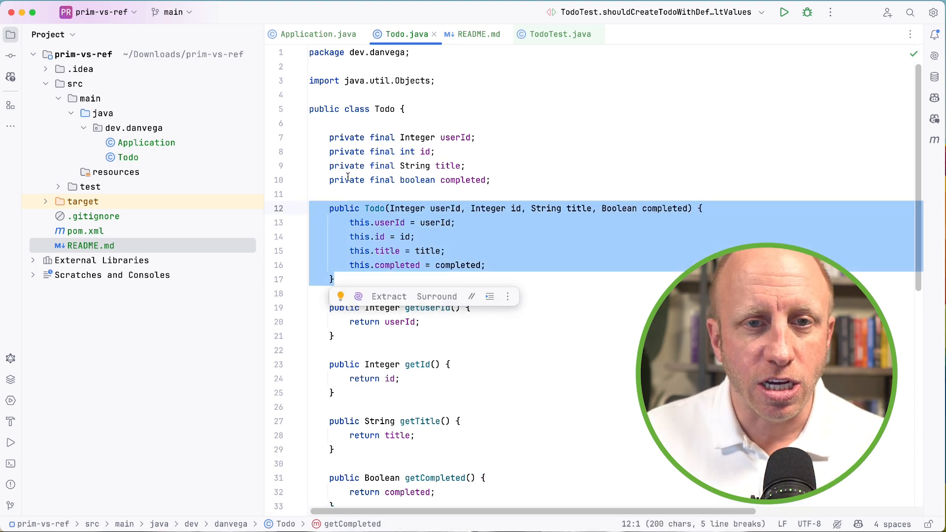
In TodoTest, replace the setter calls with new Todo(1, 0, "First Task", false)
{"action": "left_click", "coordinate": [558, 34]}
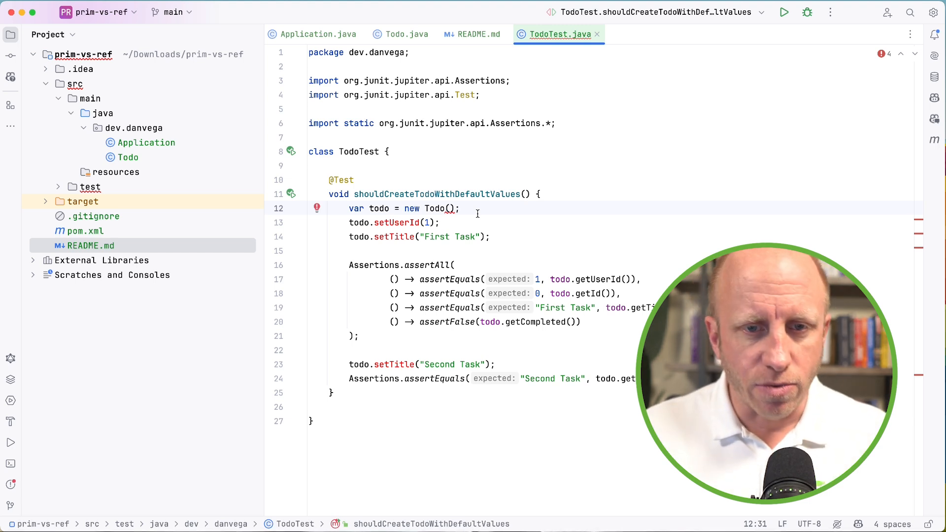
{"action": "mouse_move", "coordinate": [471, 223]}
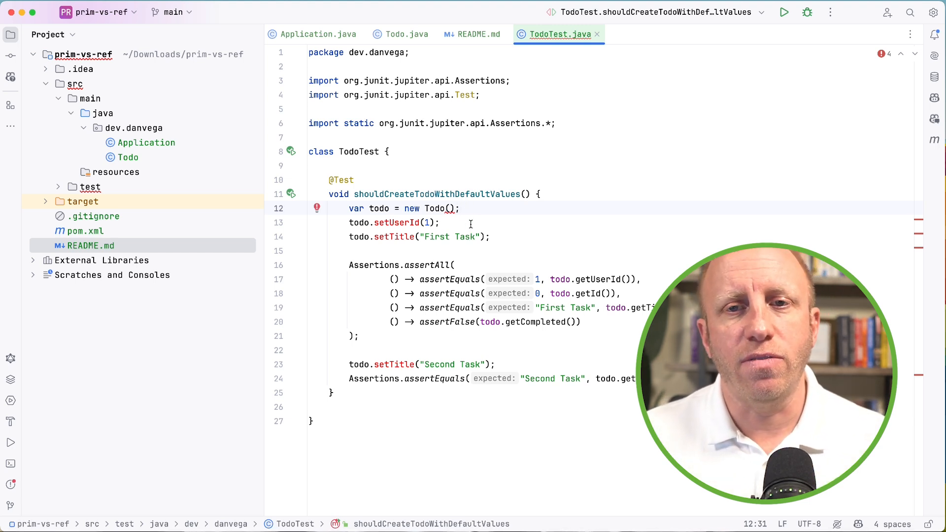
{"action": "left_click", "coordinate": [492, 236]}
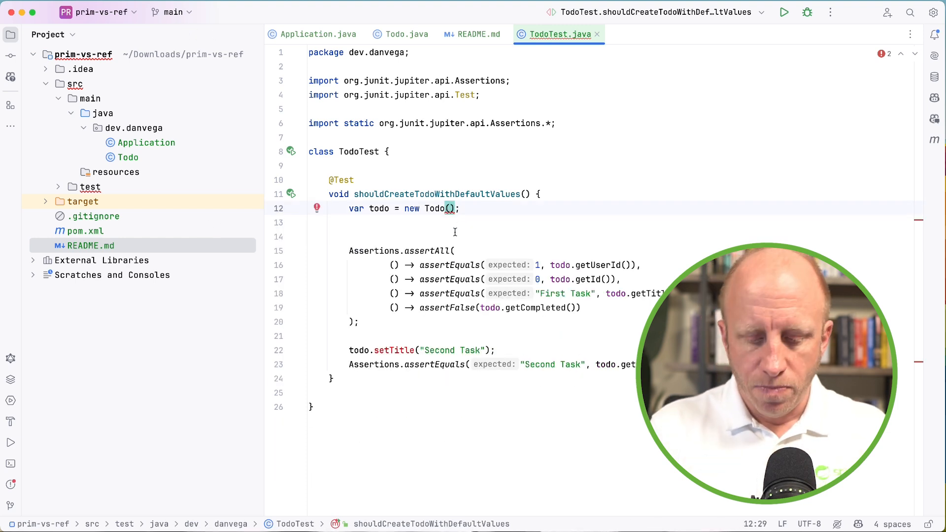
{"action": "type", "text": "userId: 1, id: 0, title: \"First Task\", completed: false"}
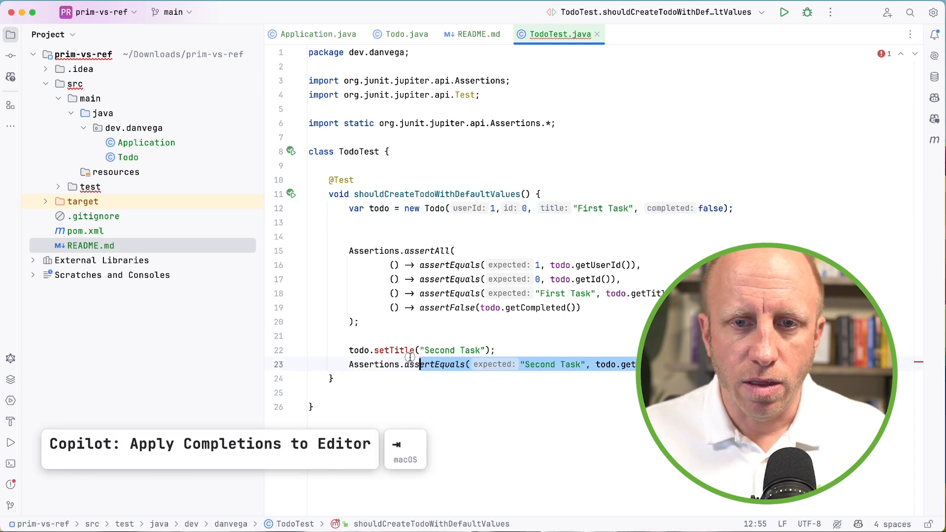
{"action": "key", "text": "cmd+s"}
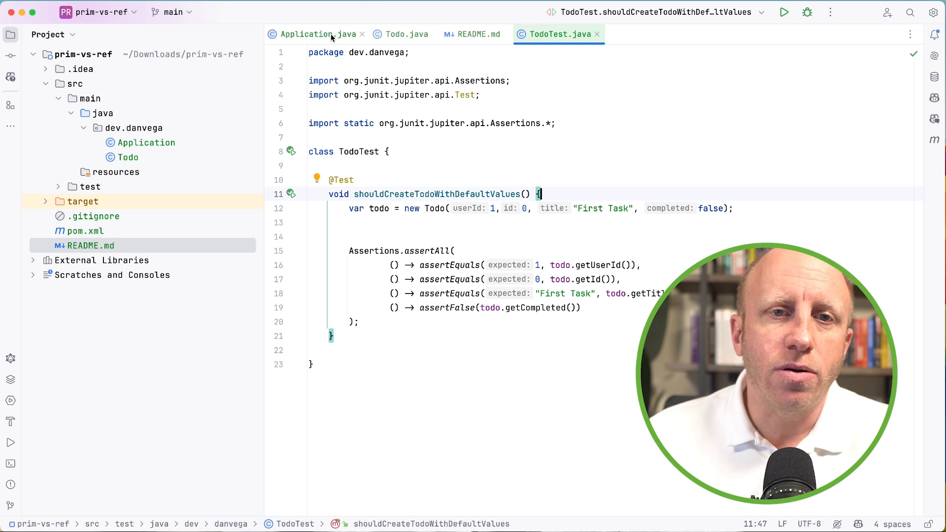
{"action": "left_click", "coordinate": [405, 34]}
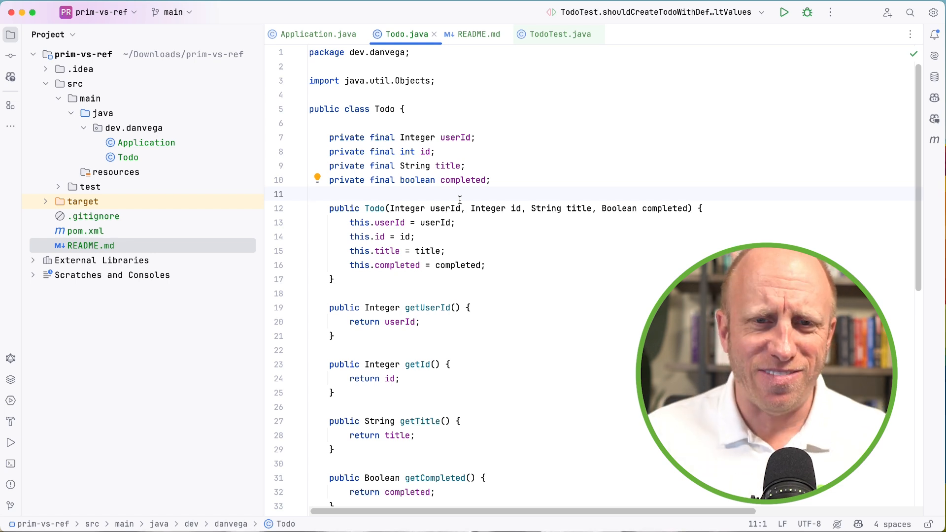
Close the Todo, Application and TodoTest tabs and scroll README to the Record Type notes
{"action": "left_click", "coordinate": [318, 34]}
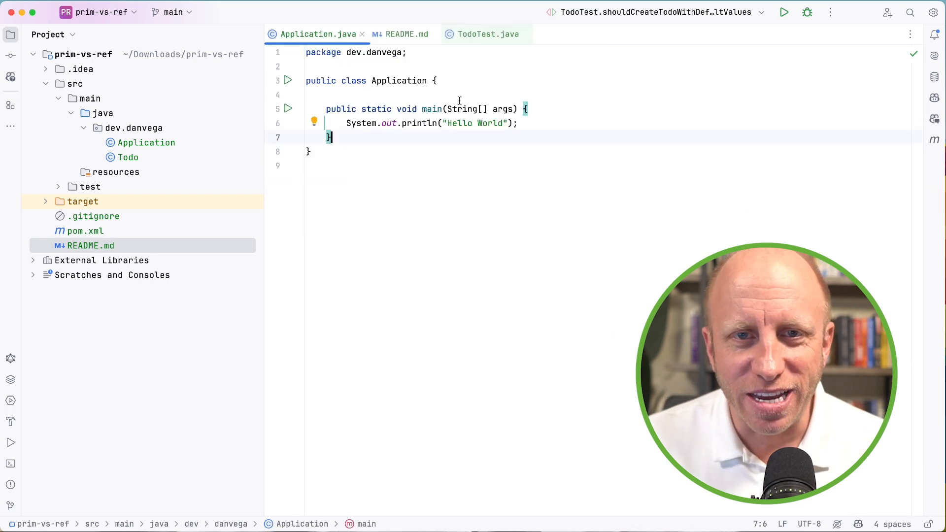
{"action": "left_click", "coordinate": [400, 34]}
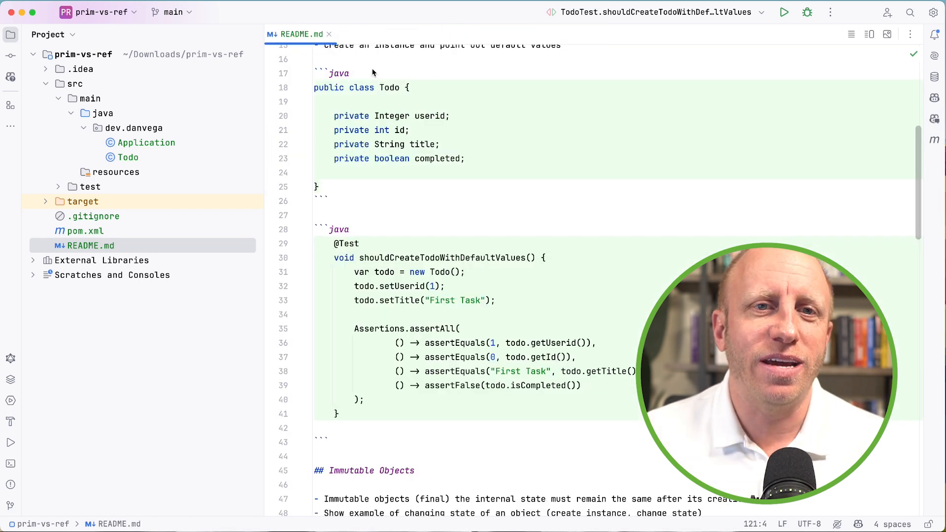
{"action": "scroll", "scroll_direction": "down", "scroll_amount": 3}
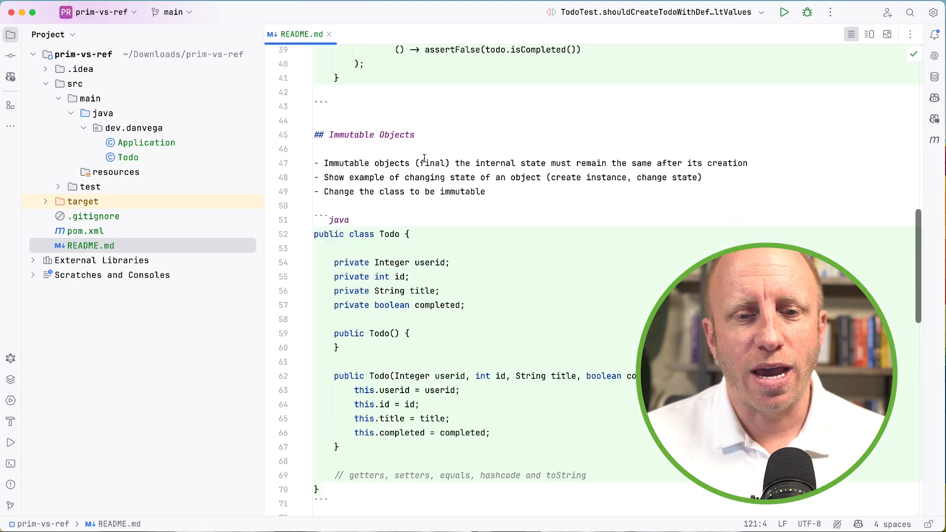
{"action": "scroll", "scroll_direction": "down", "scroll_amount": 3}
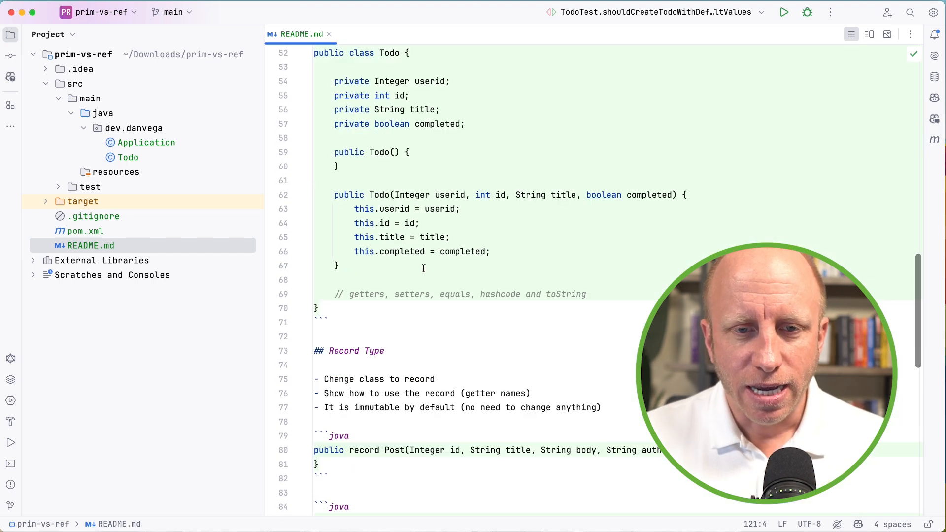
{"action": "scroll", "scroll_direction": "down", "scroll_amount": 3}
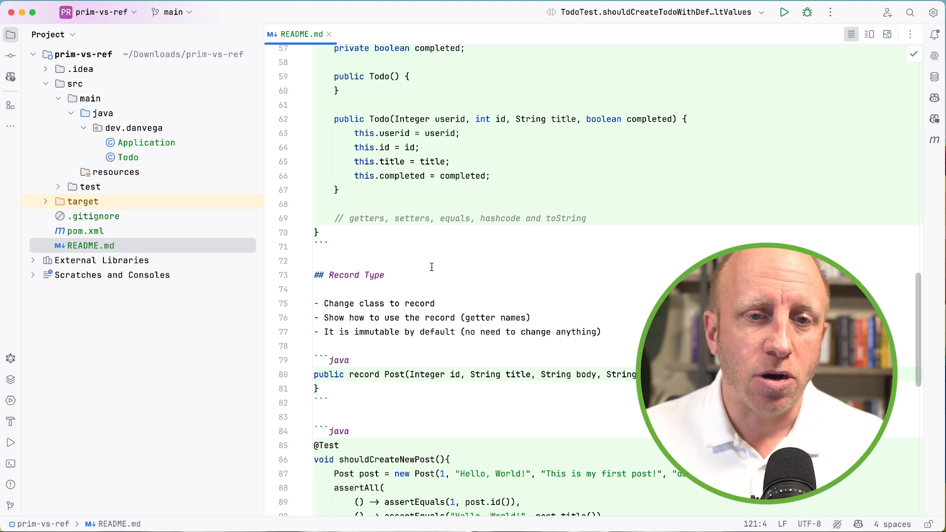
{"action": "scroll", "scroll_direction": "down", "scroll_amount": 3}
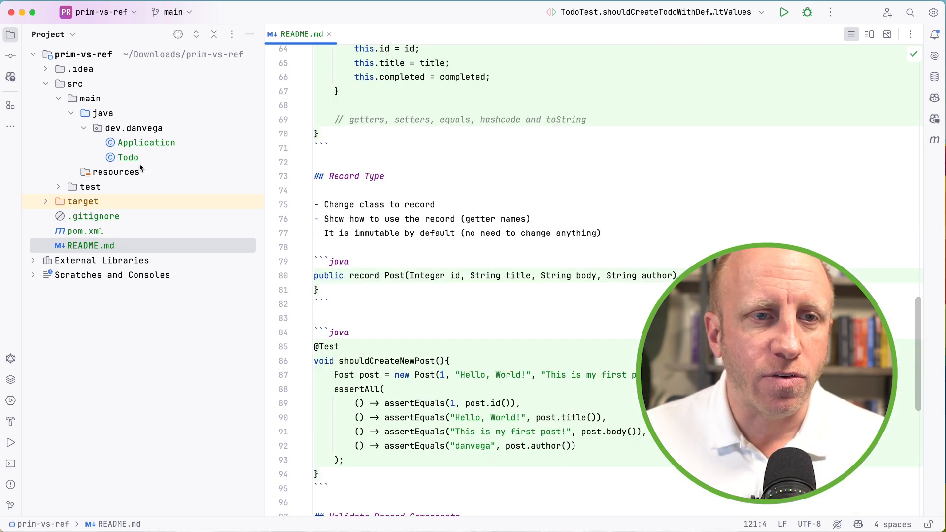
Reopen Todo and start a new Java class in dev.danvega
{"action": "left_click", "coordinate": [128, 157]}
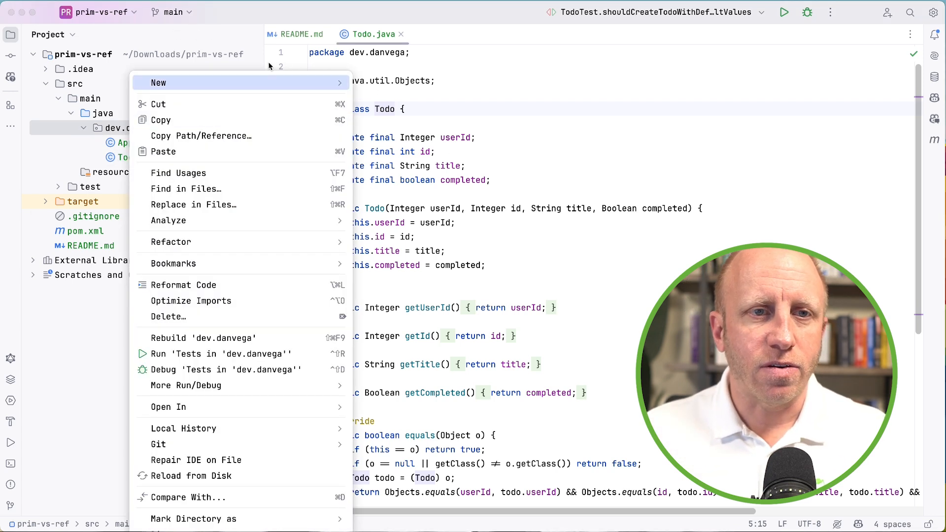
{"action": "left_click", "coordinate": [158, 82]}
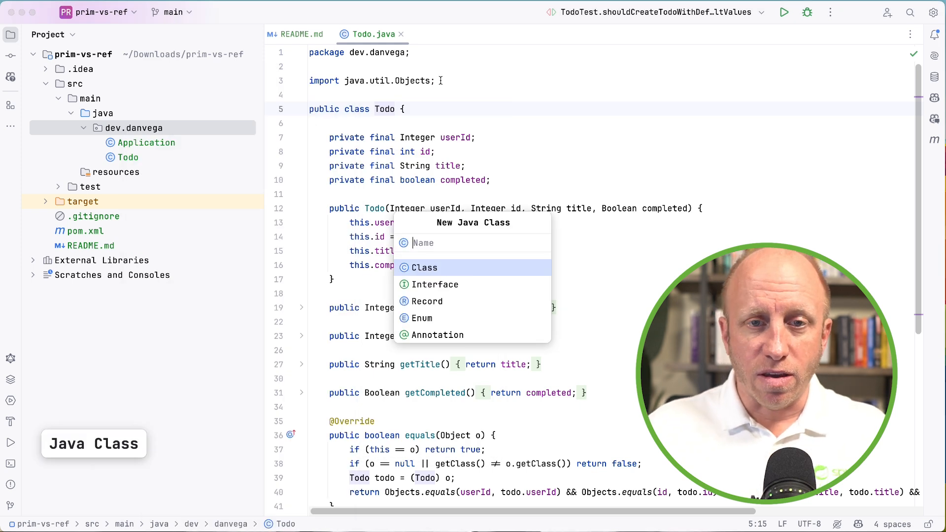
Create record Post(Integer id, String title, String body, String author) and save
{"action": "type", "text": "Post"}
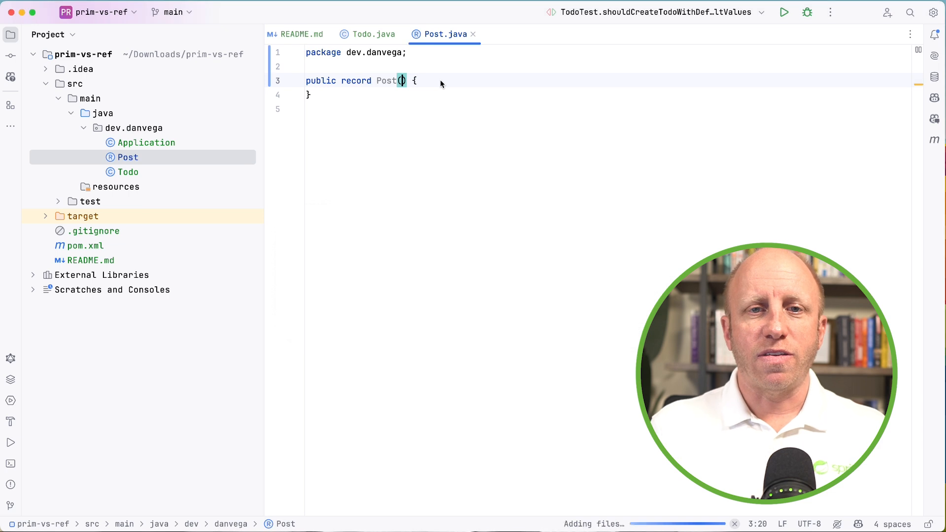
{"action": "type", "text": "Integer id, String"}
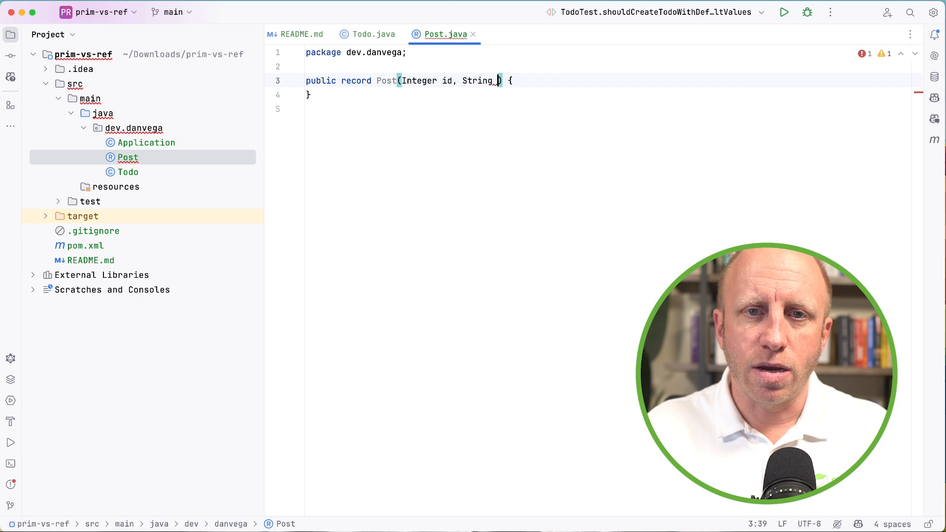
{"action": "type", "text": "title, String body,"}
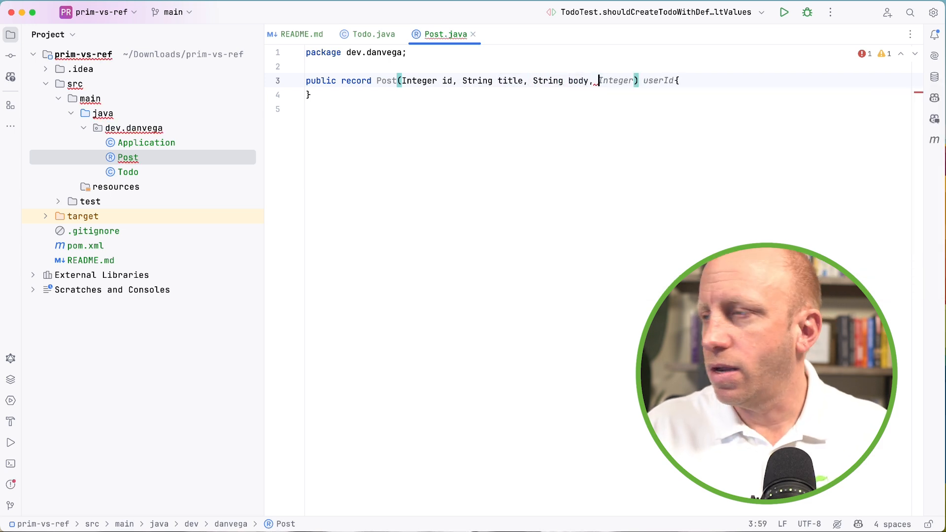
{"action": "type", "text": "String author"}
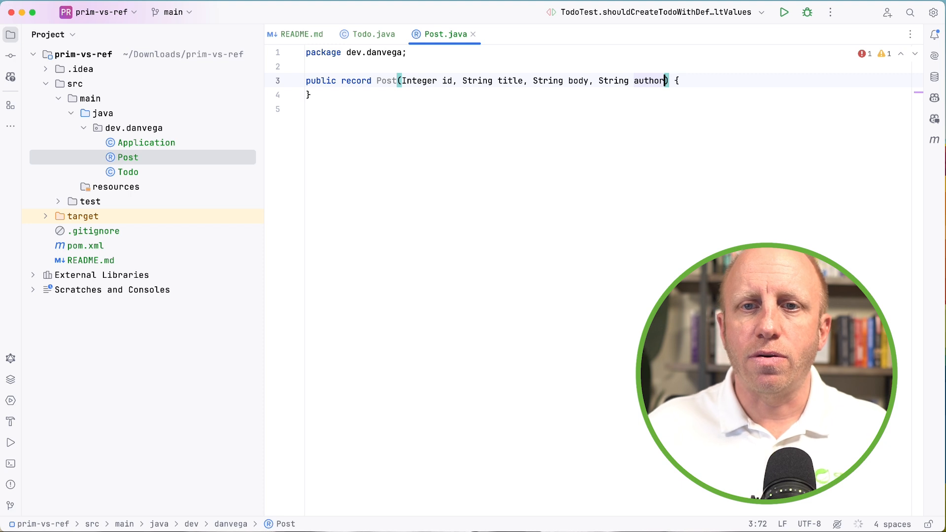
{"action": "key", "text": "cmd+s"}
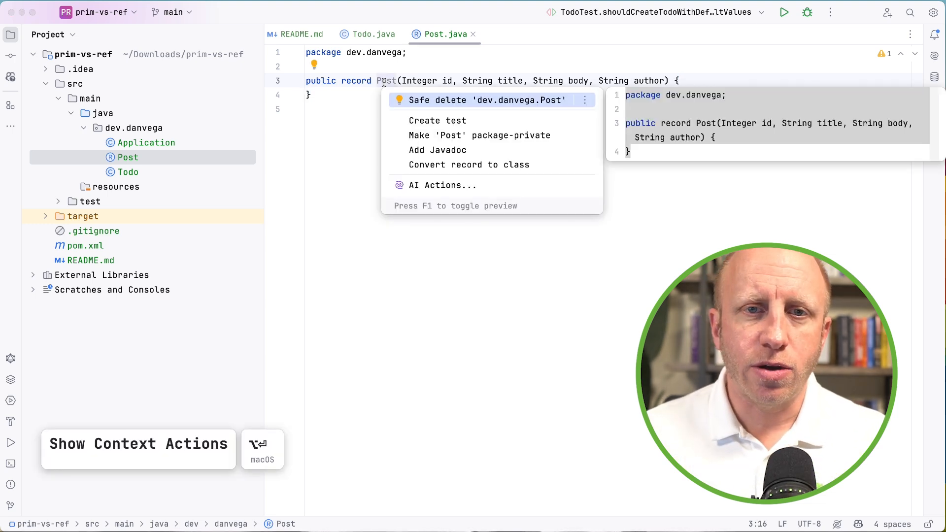
Generate PostTest with a shouldCreateNewPost test asserting id, title, body and author, then reopen README
{"action": "left_click", "coordinate": [437, 120]}
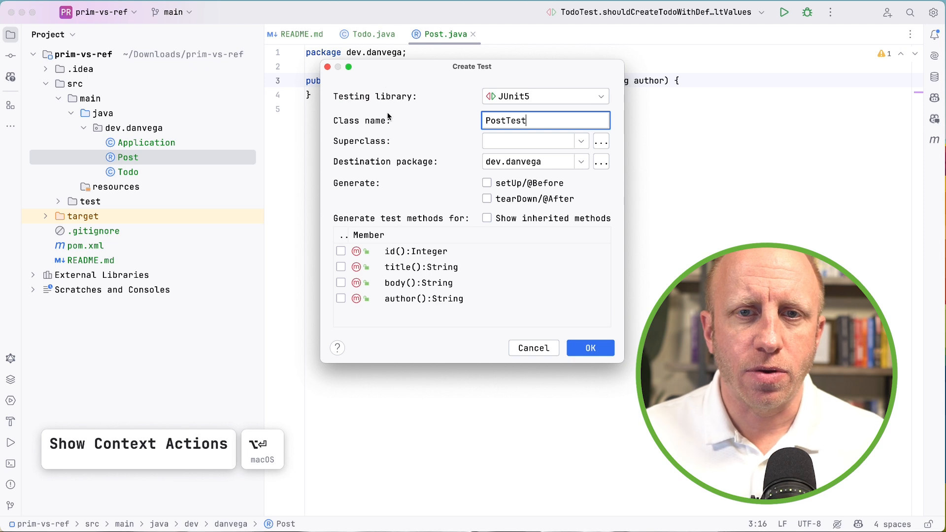
{"action": "left_click", "coordinate": [589, 347]}
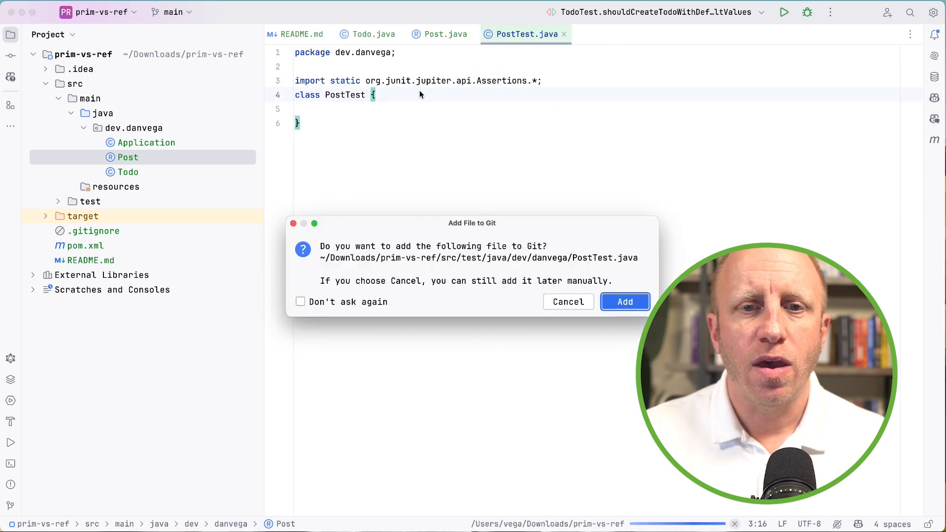
{"action": "left_click", "coordinate": [625, 301]}
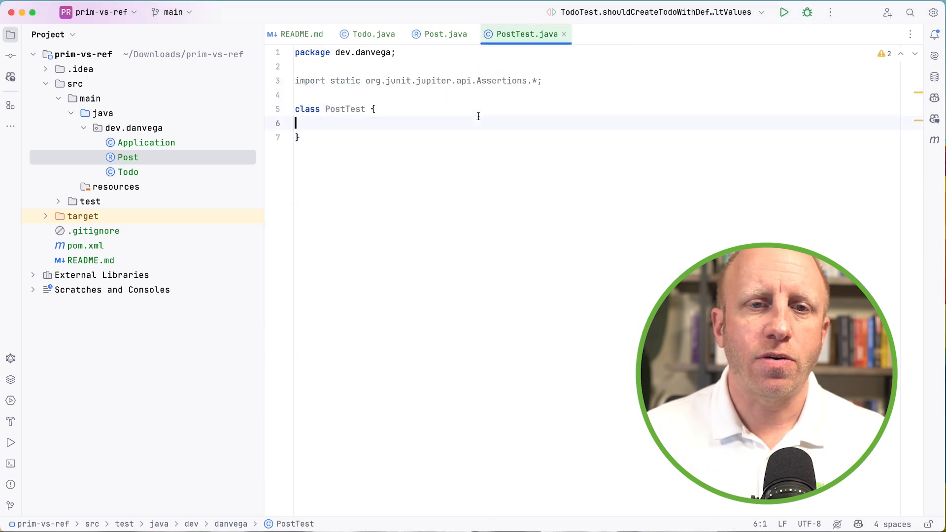
{"action": "key", "text": "cmd+s"}
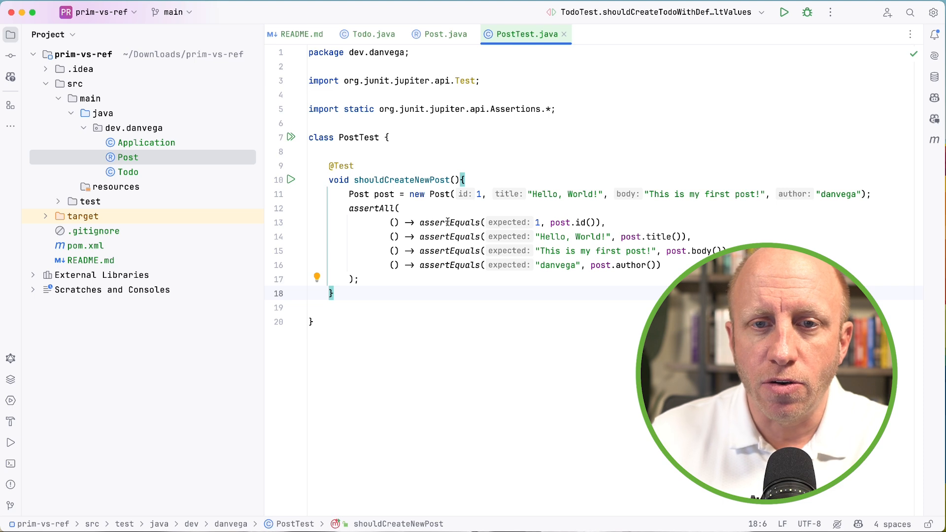
{"action": "mouse_move", "coordinate": [577, 222]}
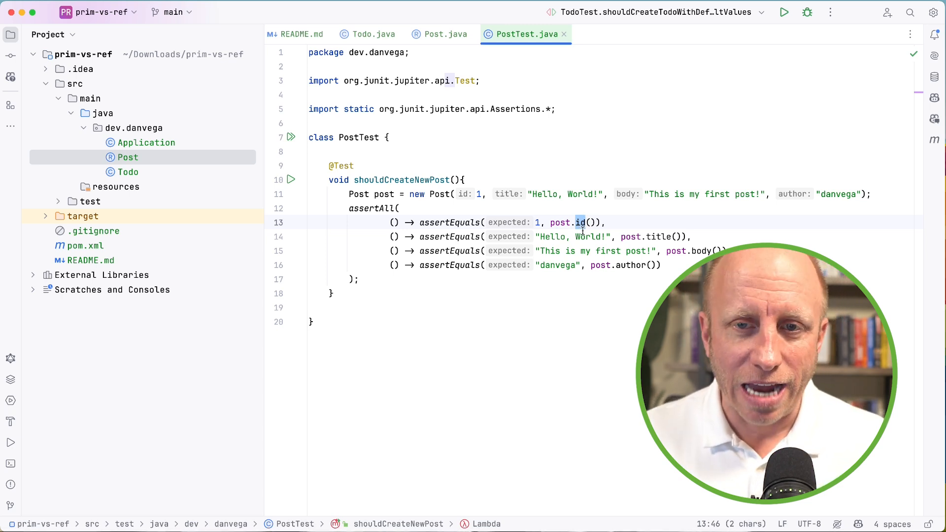
{"action": "left_click", "coordinate": [400, 208]}
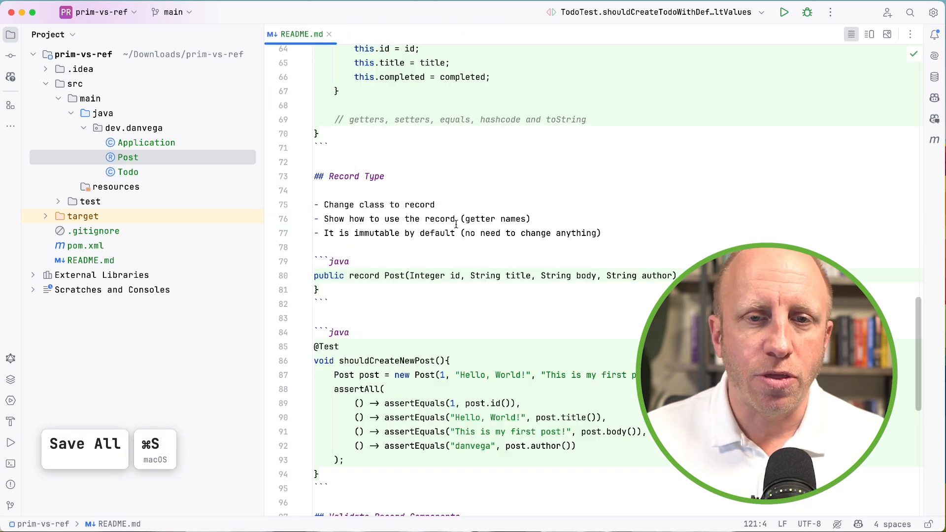
Create a new Event record in dev.danvega and answer the Git add prompt
{"action": "scroll", "scroll_direction": "down", "scroll_amount": 3}
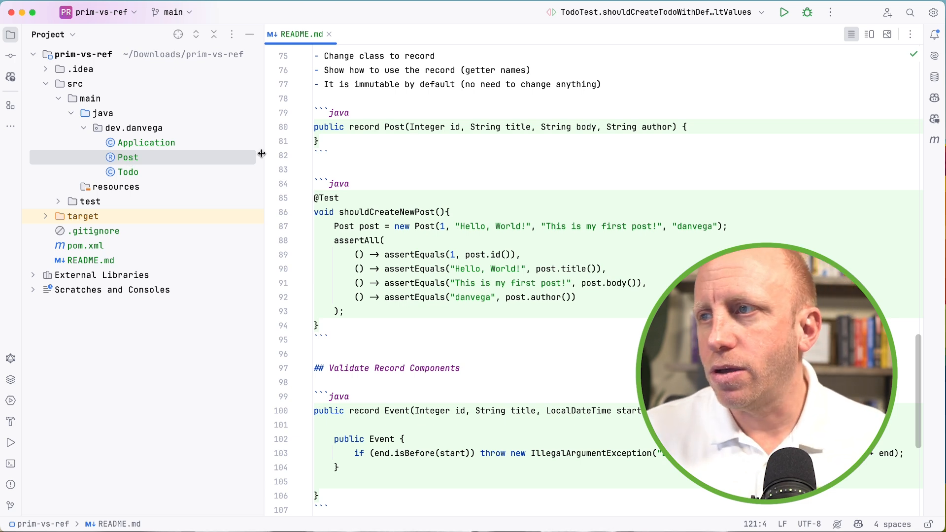
{"action": "right_click", "coordinate": [133, 127]}
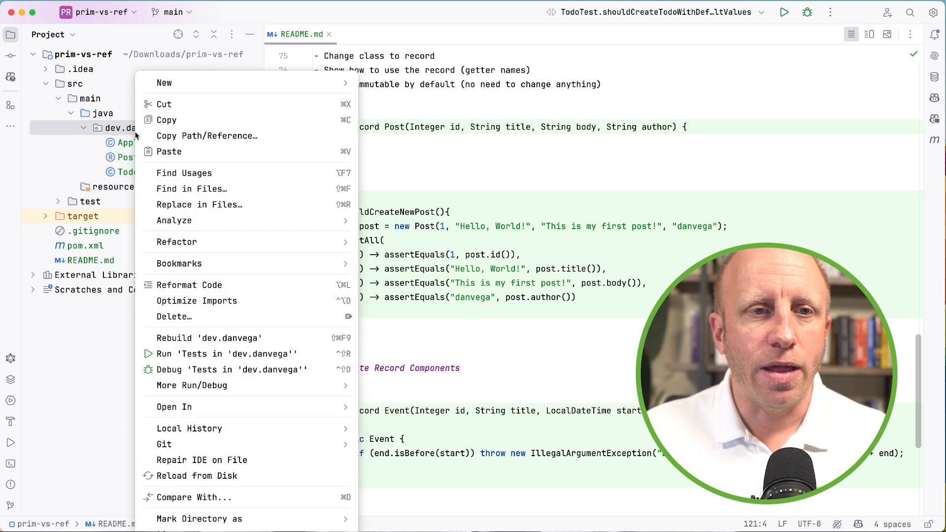
{"action": "left_click", "coordinate": [164, 83]}
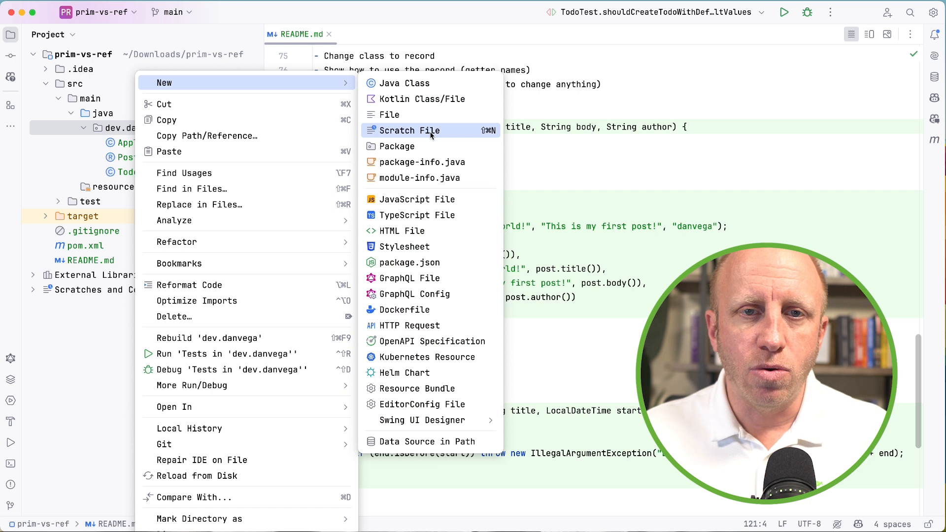
{"action": "left_click", "coordinate": [405, 83]}
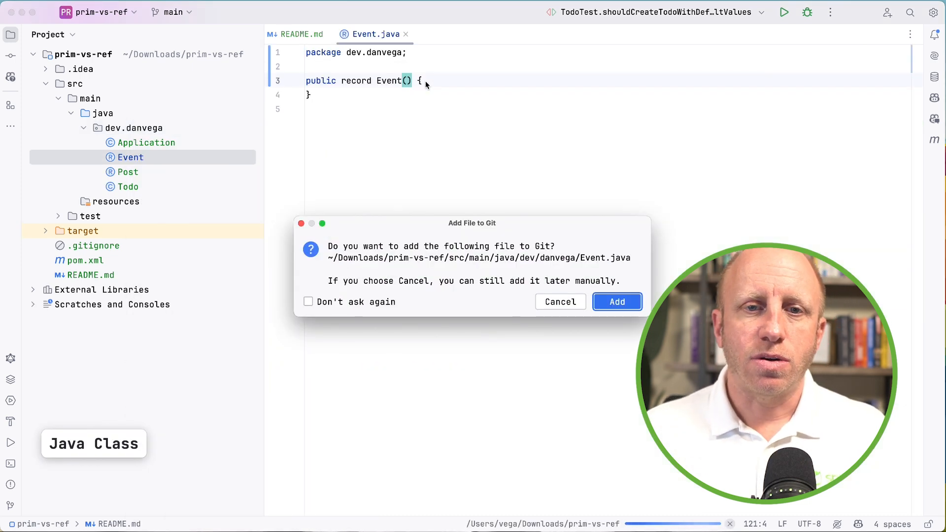
{"action": "left_click", "coordinate": [616, 301]}
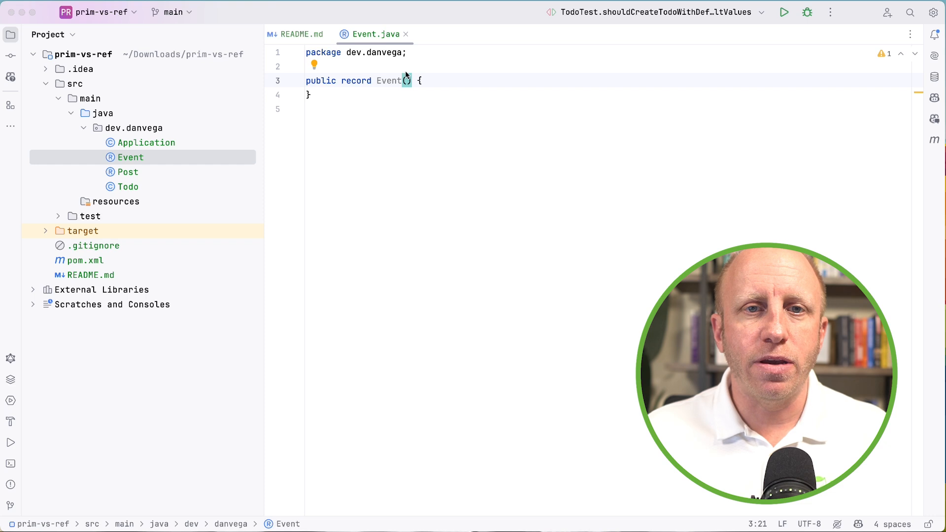
Declare Event's components: Integer id, String title, LocalDateTime start and LocalDateTime end
{"action": "type", "text": "Inter"}
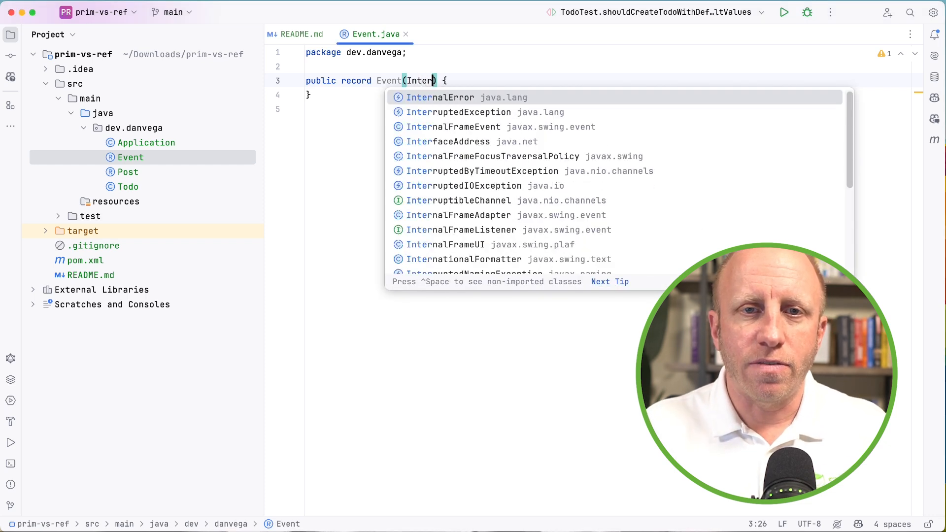
{"action": "type", "text": "Integer id,"}
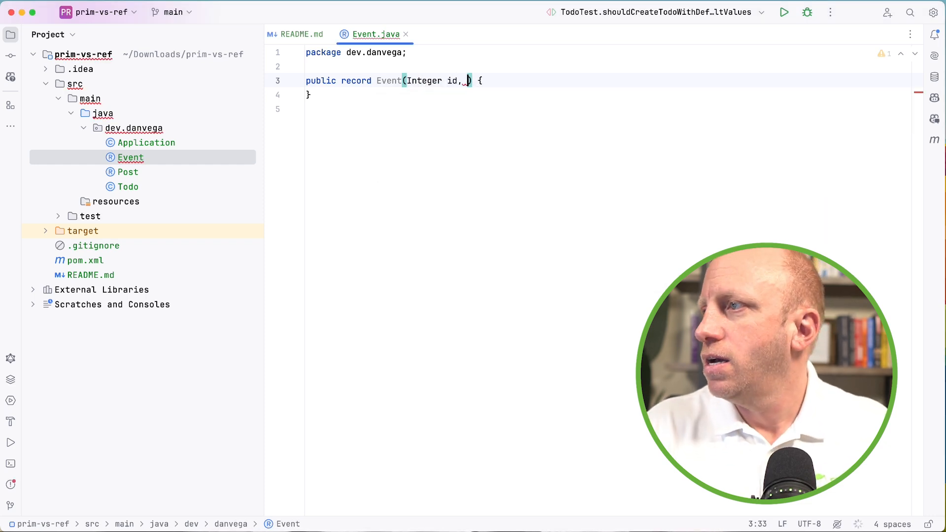
{"action": "type", "text": "String titl"}
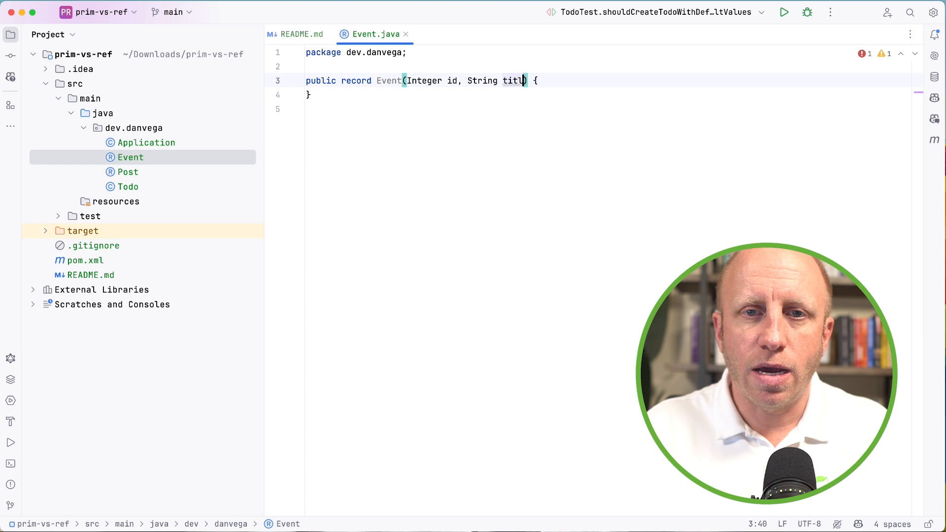
{"action": "type", "text": ", LocalDateTime"}
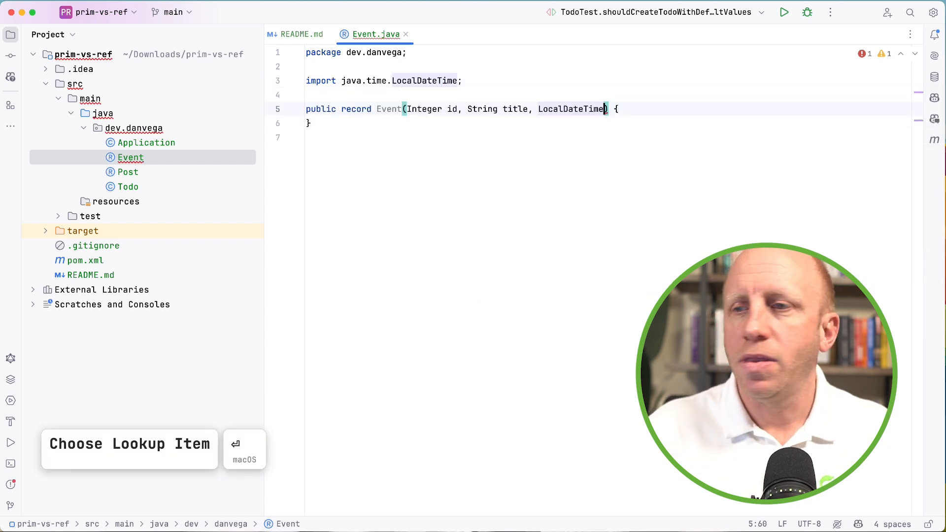
{"action": "type", "text": "start,"}
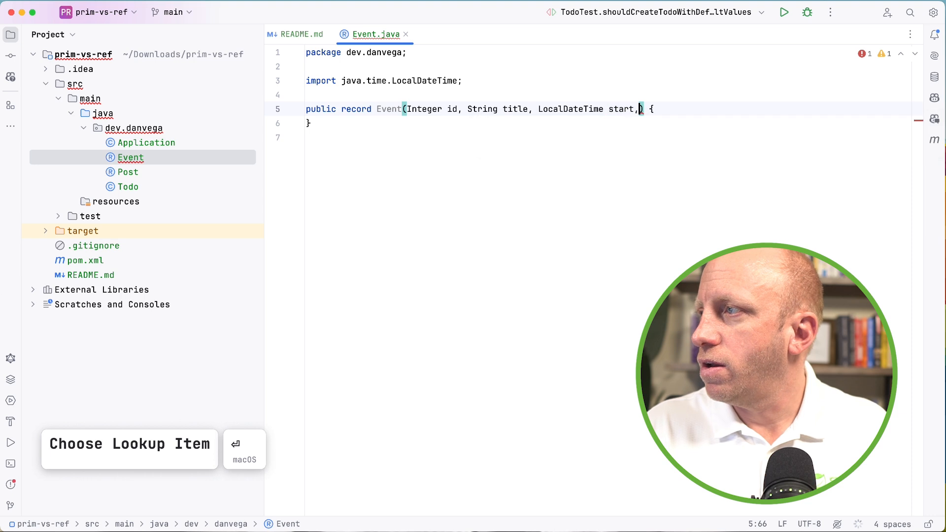
{"action": "type", "text": "LocalDateTime"}
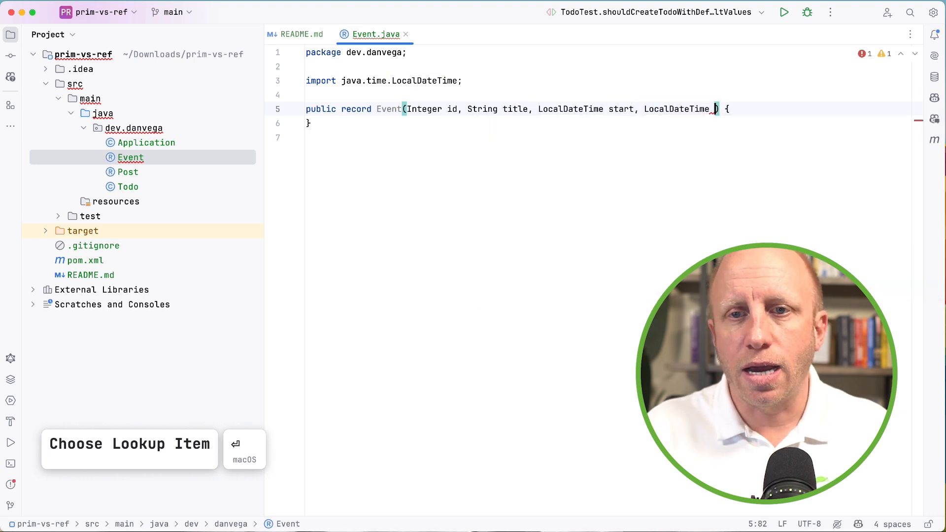
{"action": "type", "text": "end"}
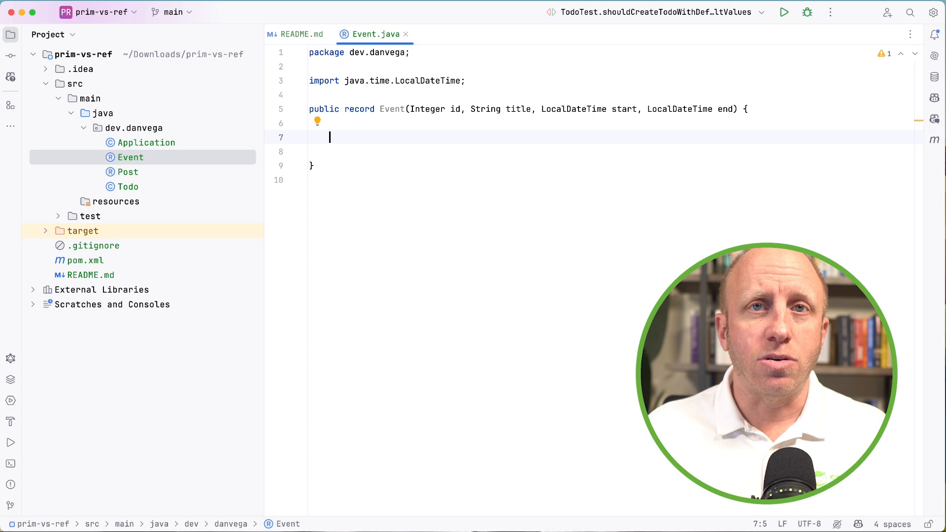
Generate a compact constructor in Event and add an if (end.isBefore(start)) IllegalArgumentException check
{"action": "key", "text": "cmd+n"}
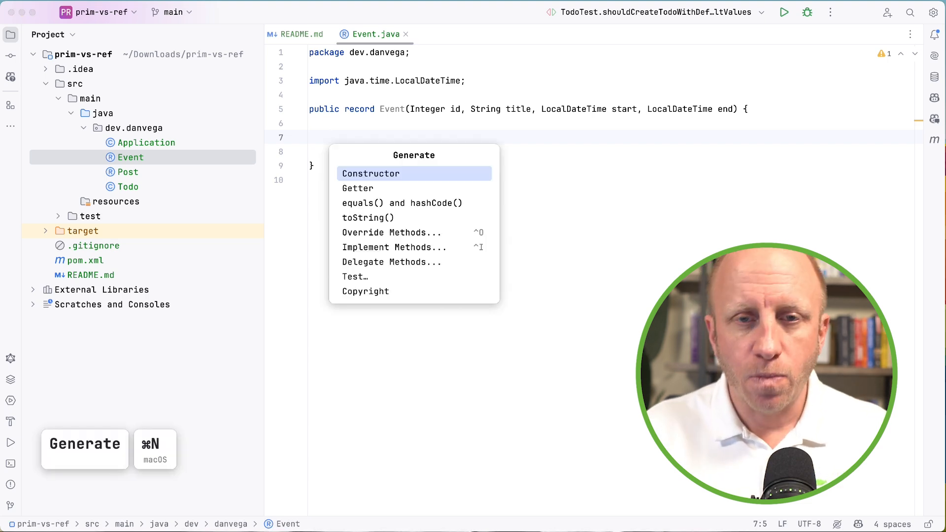
{"action": "left_click", "coordinate": [371, 173]}
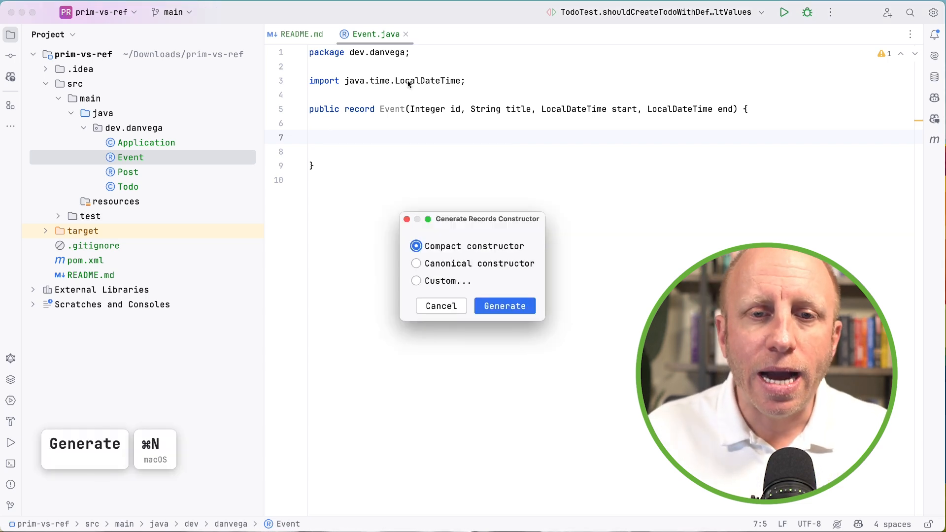
{"action": "left_click", "coordinate": [503, 306]}
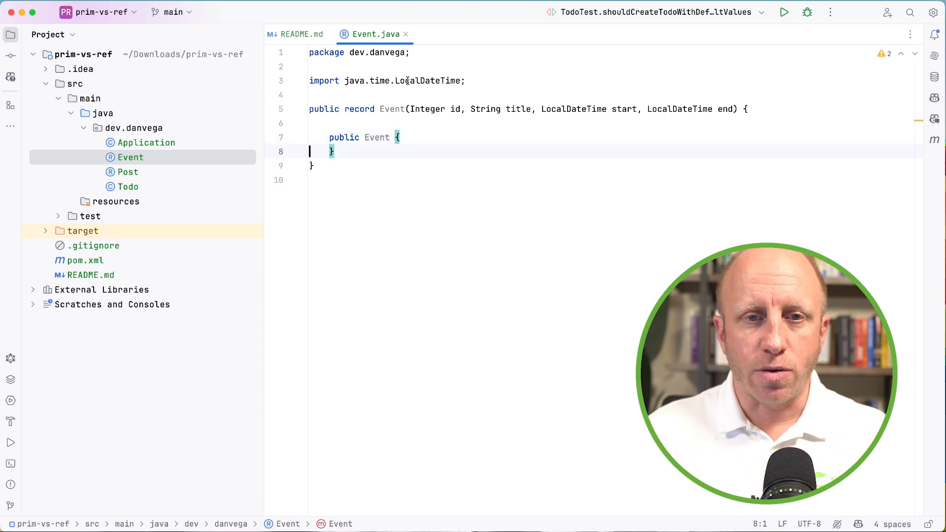
{"action": "key", "text": "enter"}
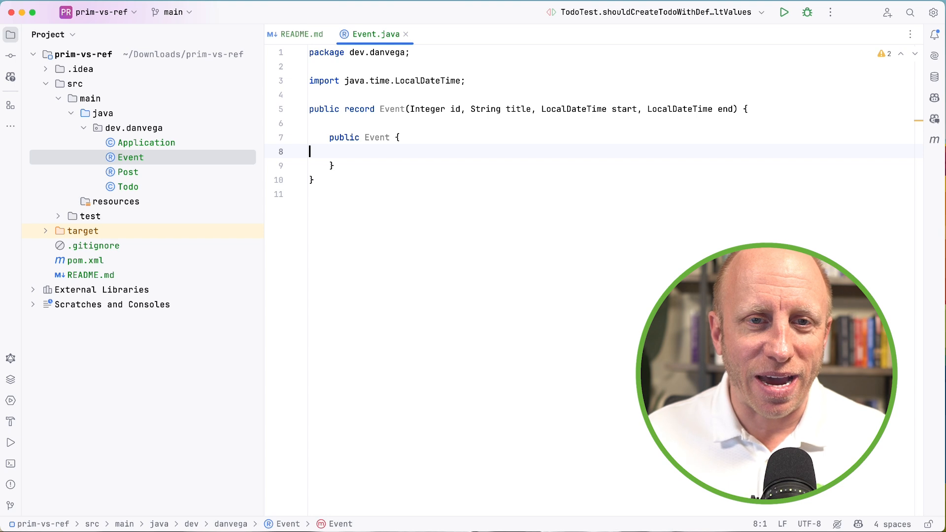
{"action": "key", "text": "Tab"}
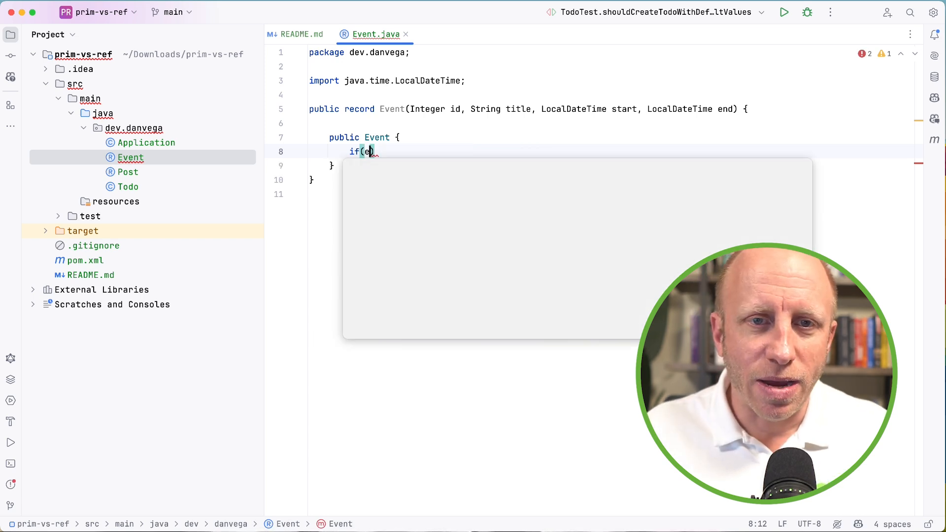
{"action": "type", "text": "nd.is"}
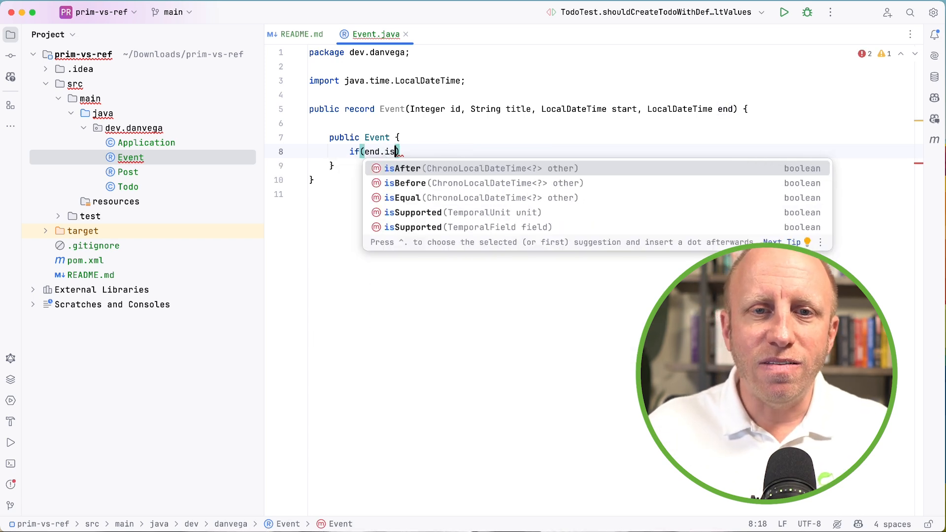
{"action": "left_click", "coordinate": [405, 182]}
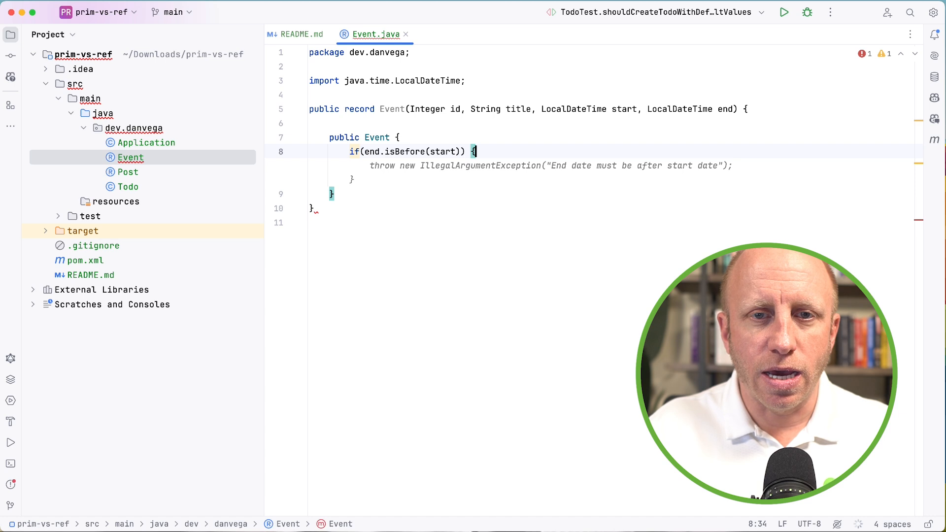
{"action": "type", "text": "thr"}
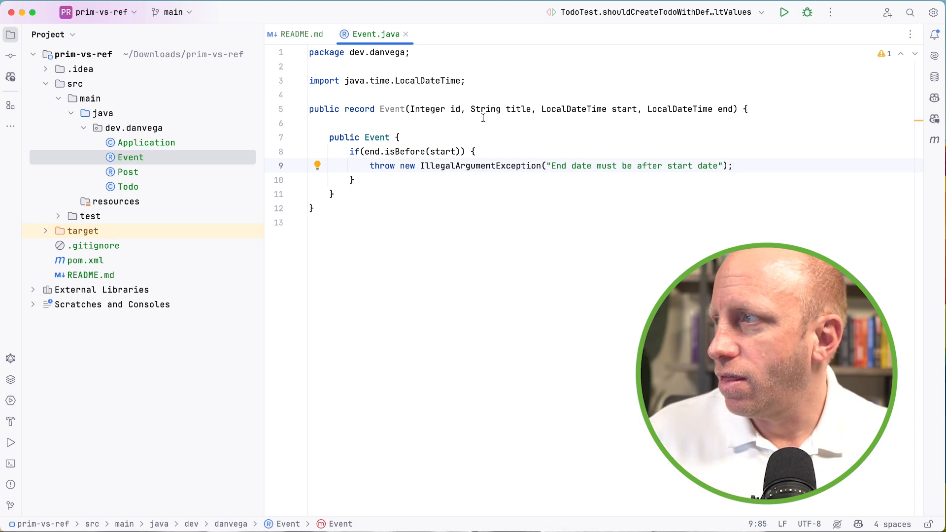
{"action": "mouse_move", "coordinate": [499, 123]}
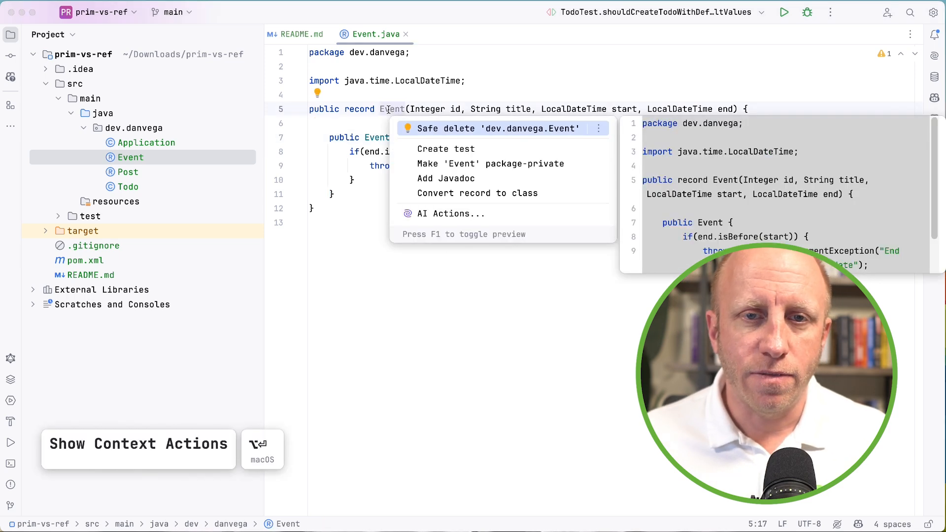
Generate EventTest, add the end-before-start assertThrows test, and save all files
{"action": "left_click", "coordinate": [445, 149]}
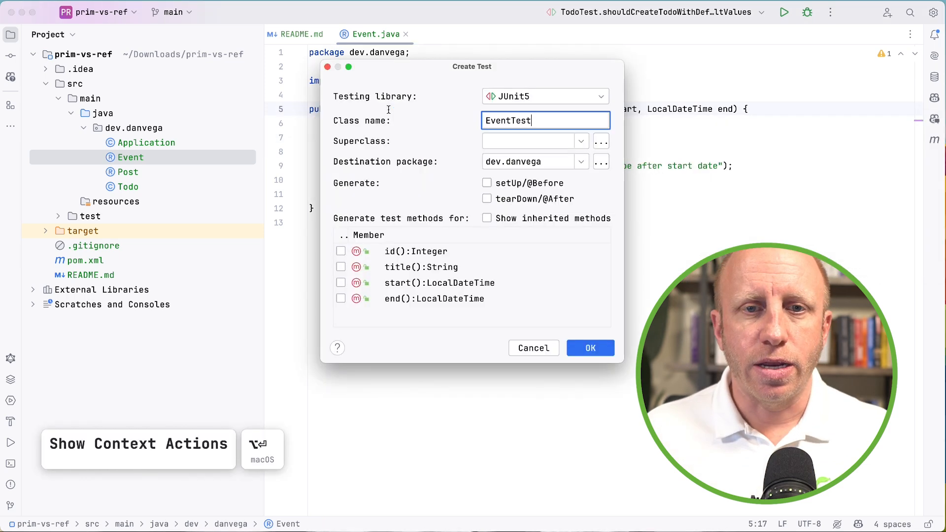
{"action": "left_click", "coordinate": [590, 348]}
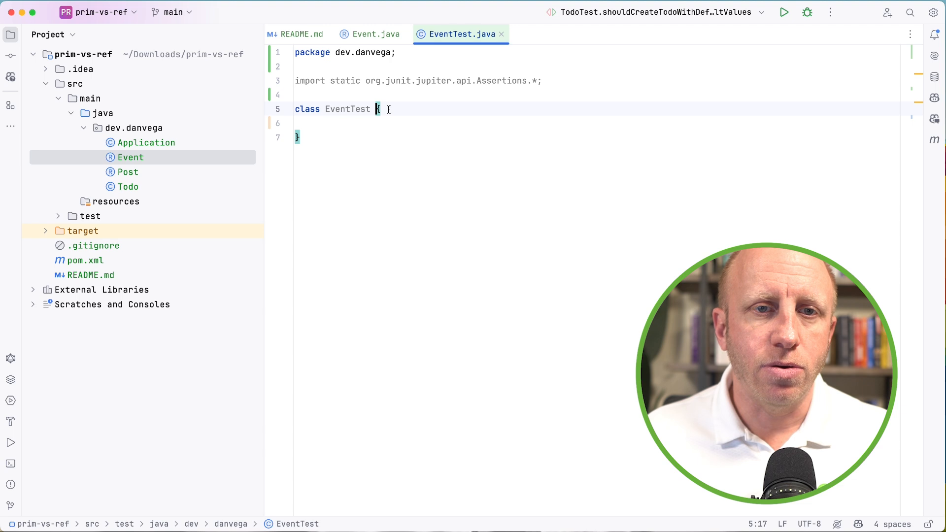
{"action": "key", "text": "cmd+s"}
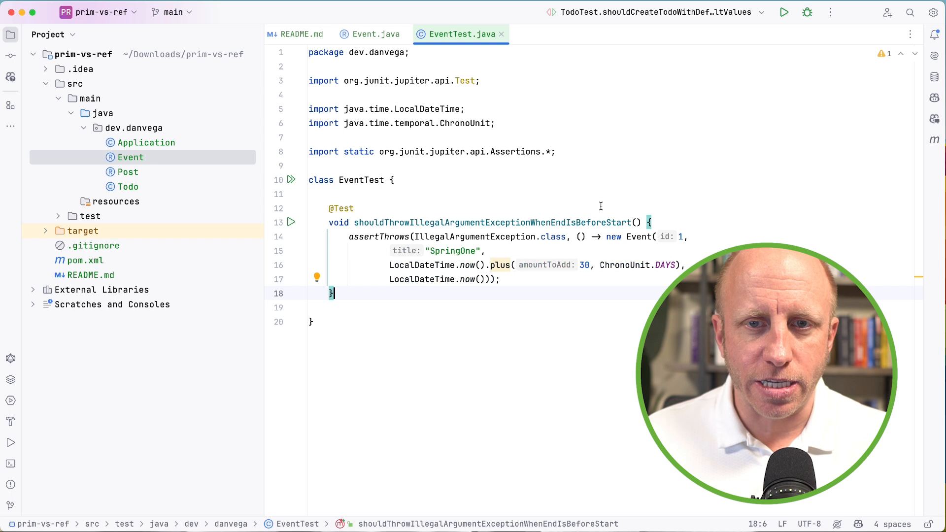
{"action": "mouse_move", "coordinate": [605, 197]}
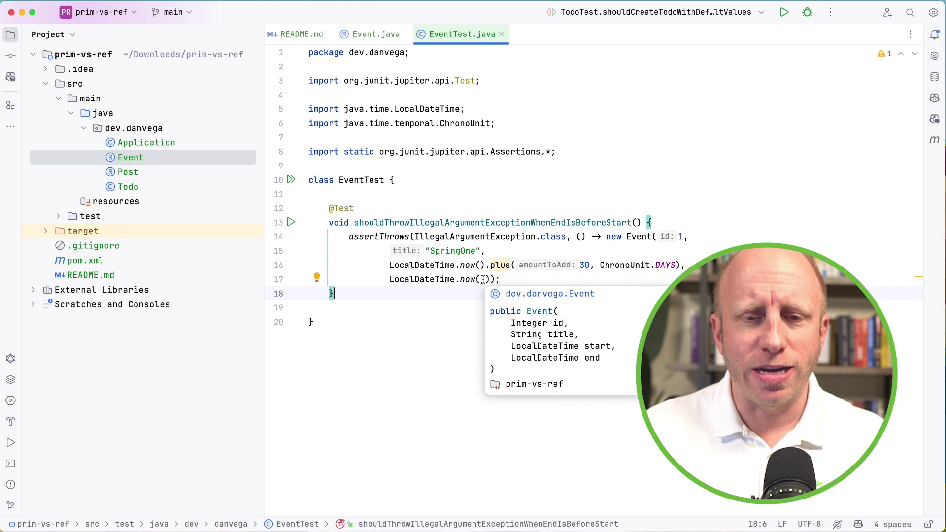
{"action": "key", "text": "cmd+s"}
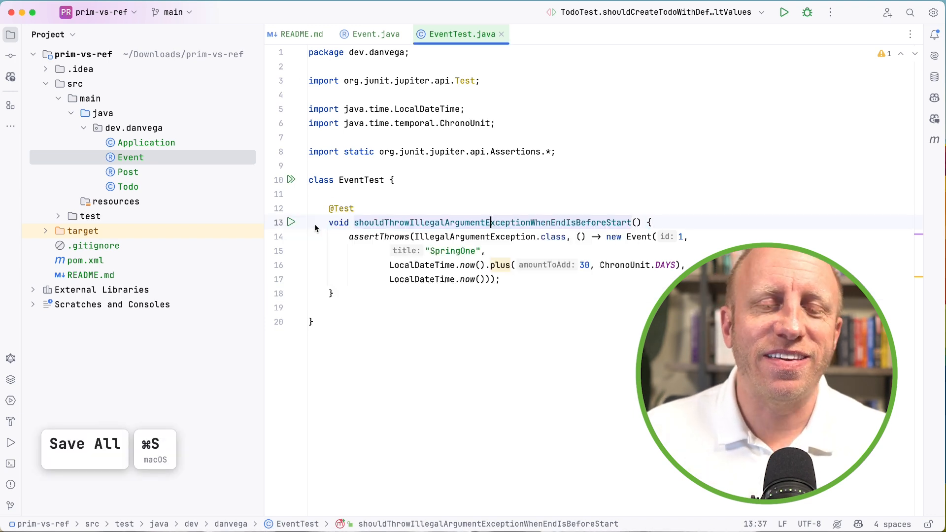
Run the EventTest method so it passes, then return to Event.java
{"action": "left_click", "coordinate": [291, 222]}
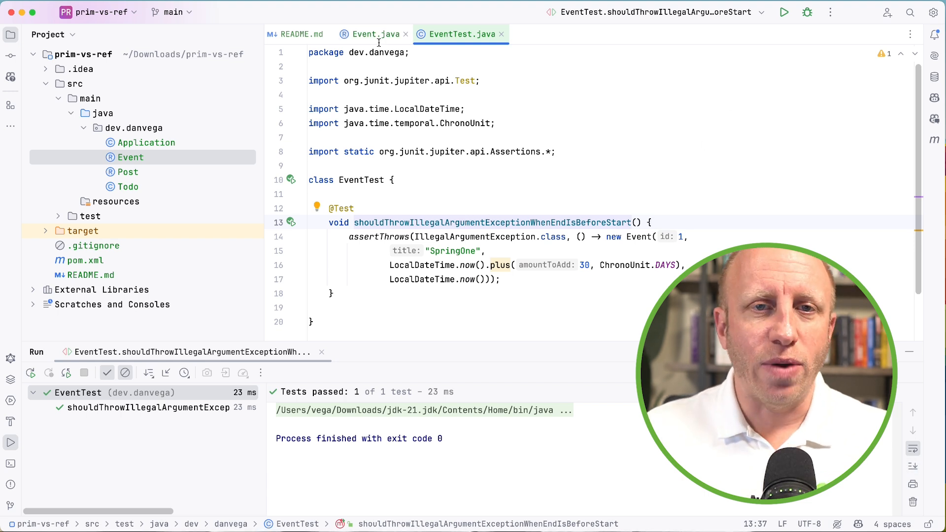
{"action": "left_click", "coordinate": [371, 34]}
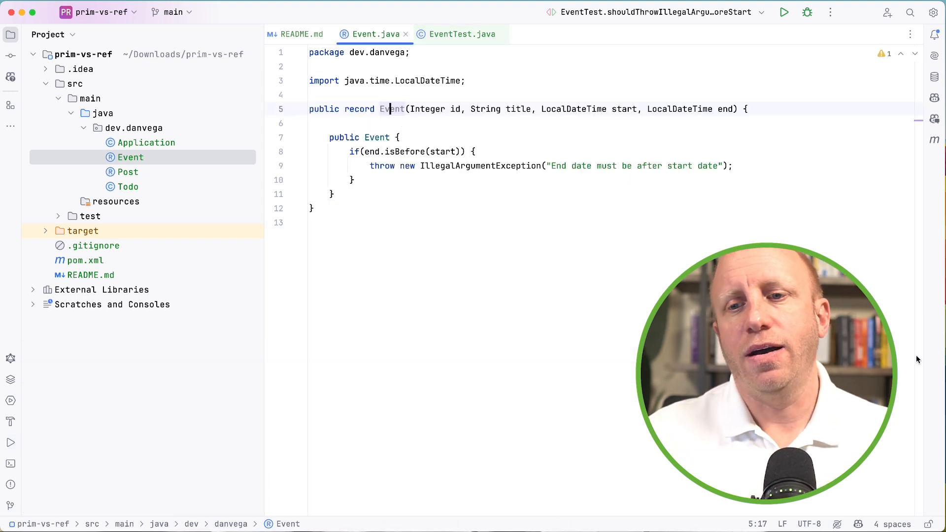